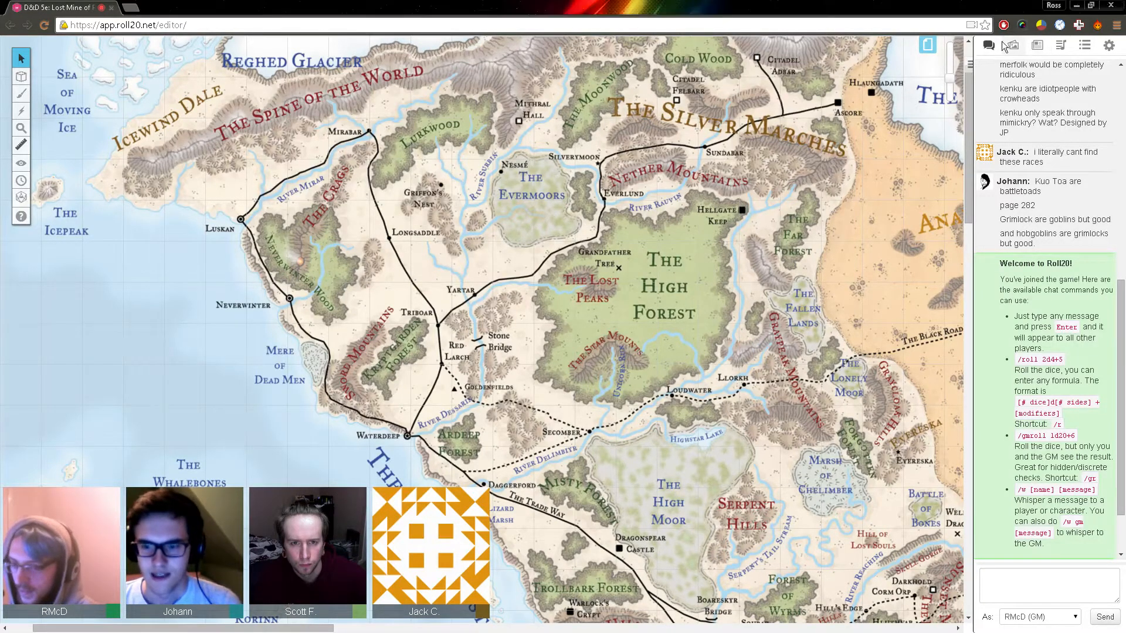
# Step: Open the journal and check Xaark Gligena's player assignments in its edit window
pyautogui.click(1036, 45)
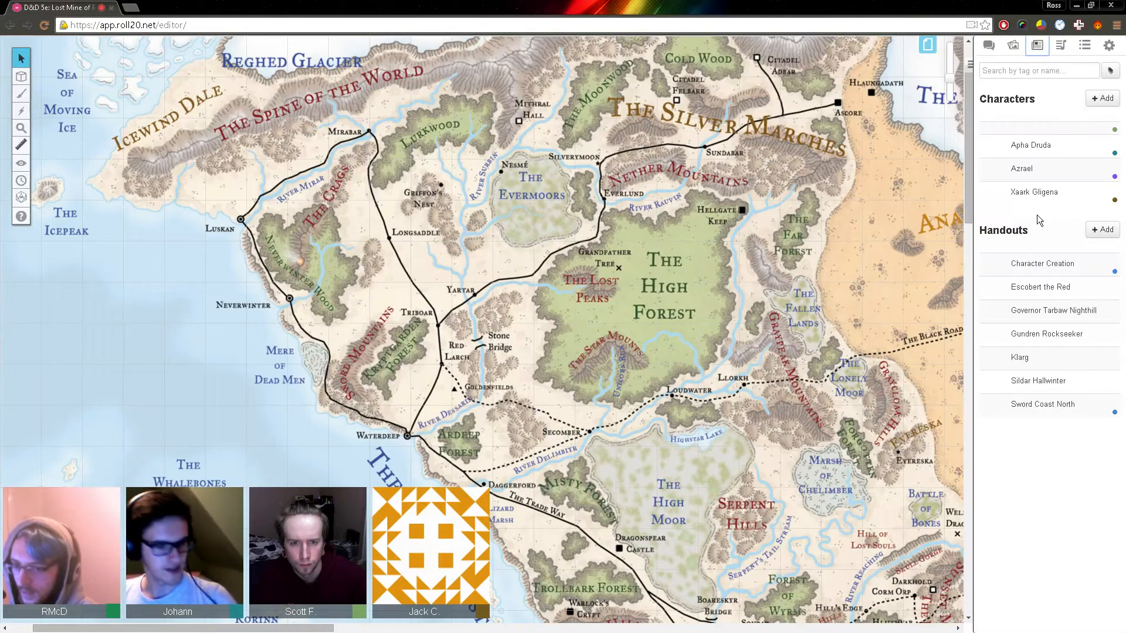
pyautogui.click(1033, 191)
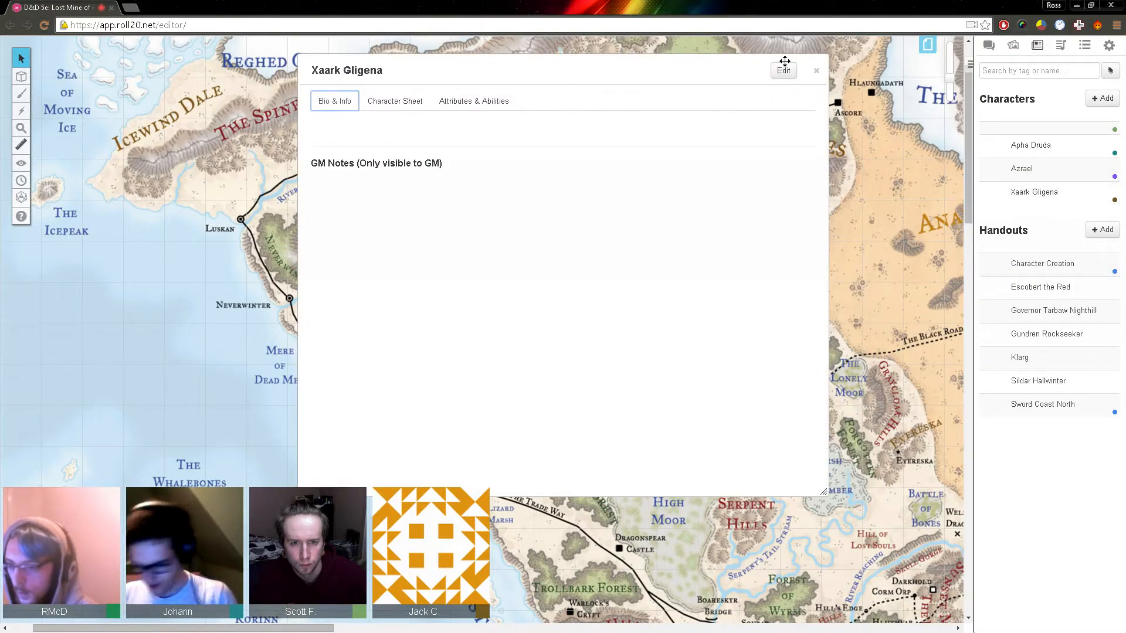
pyautogui.click(783, 70)
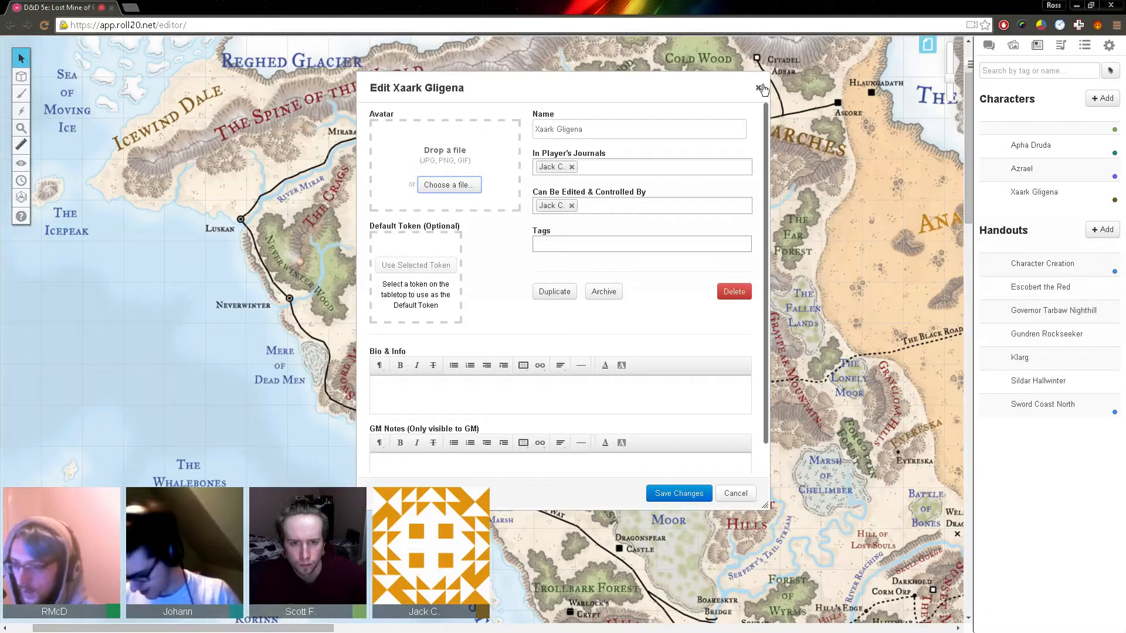
pyautogui.click(762, 89)
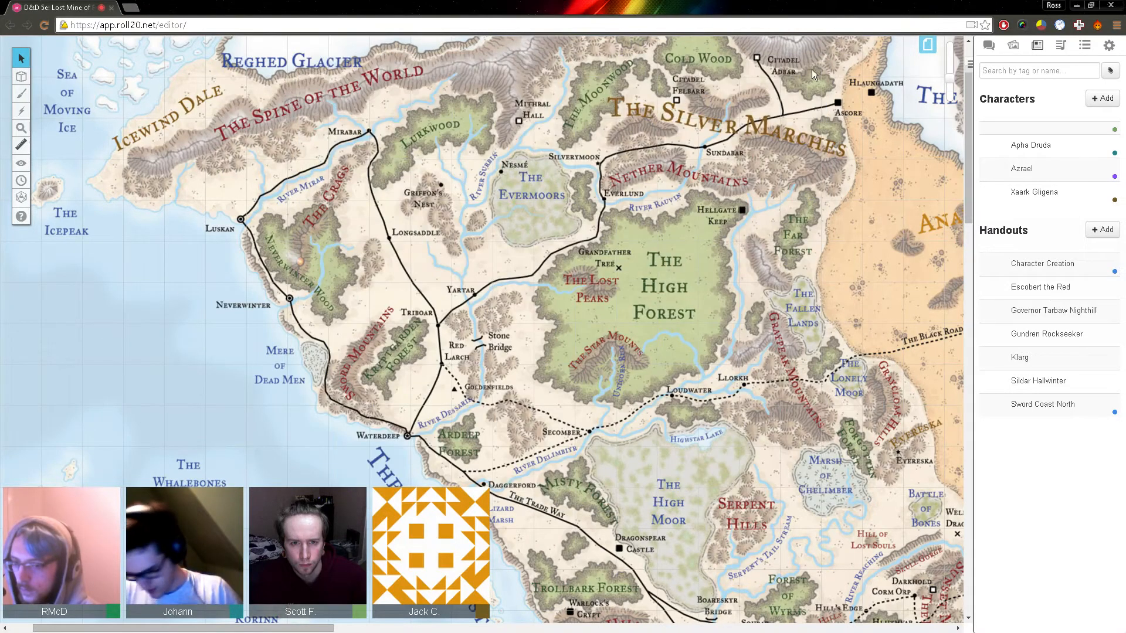
# Step: Review Apha Druda's entry without saving, and open the Character Creation handout
pyautogui.click(1030, 145)
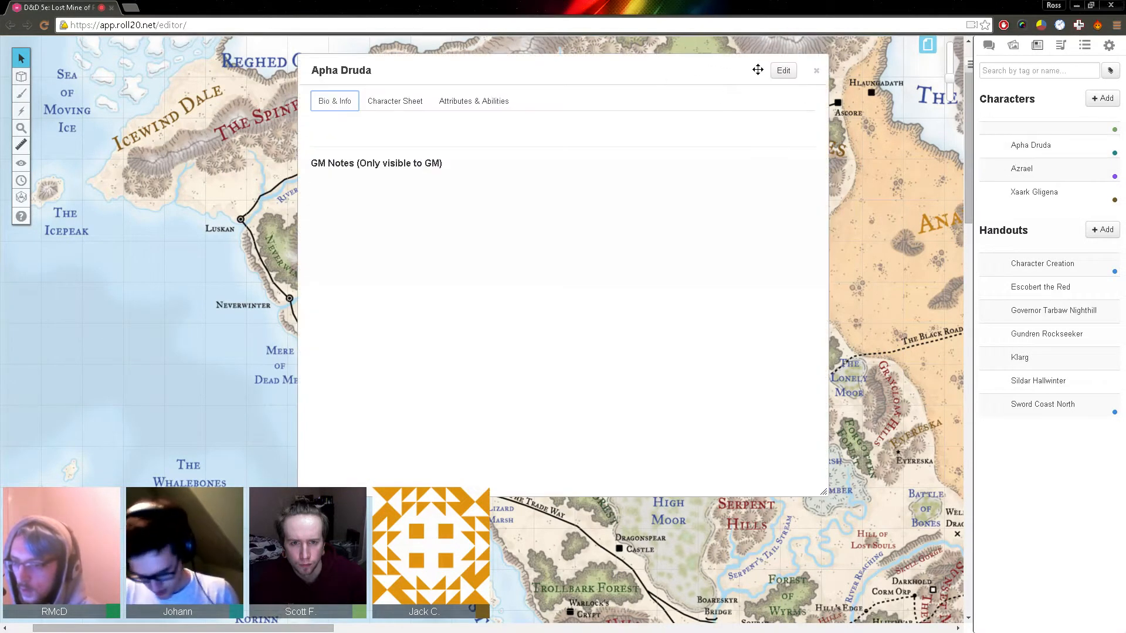
pyautogui.click(782, 70)
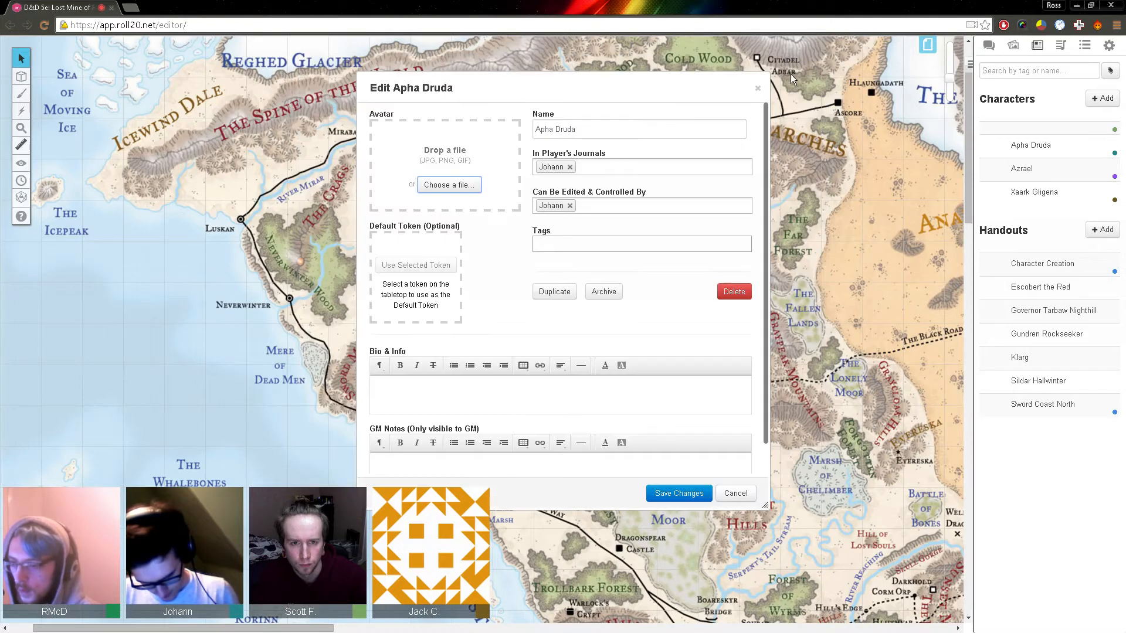
pyautogui.click(734, 493)
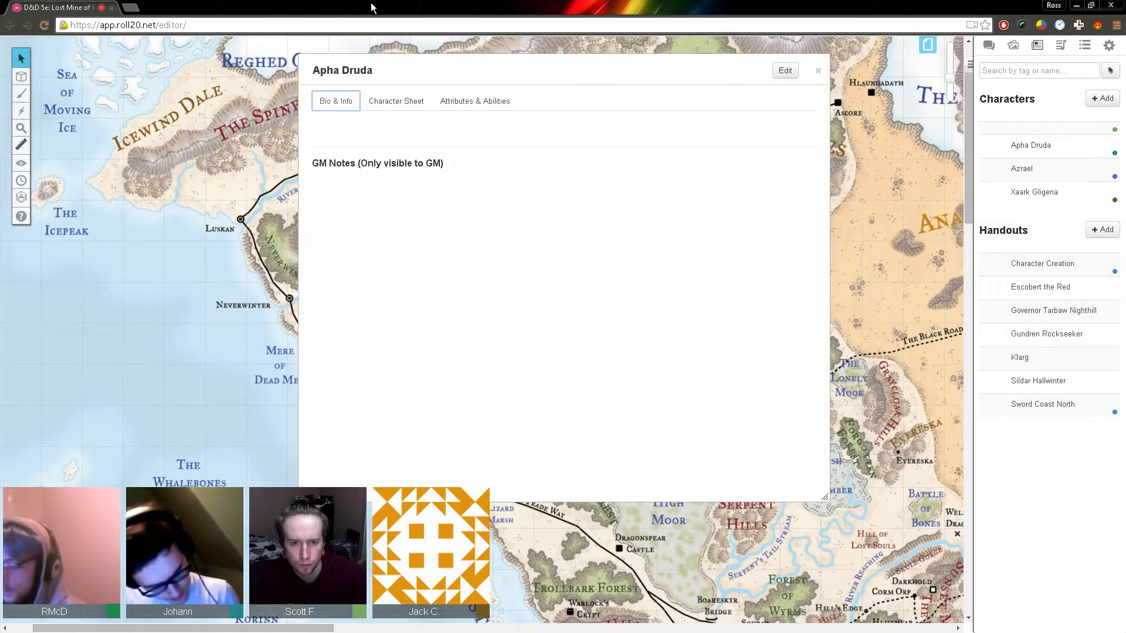
pyautogui.click(1042, 263)
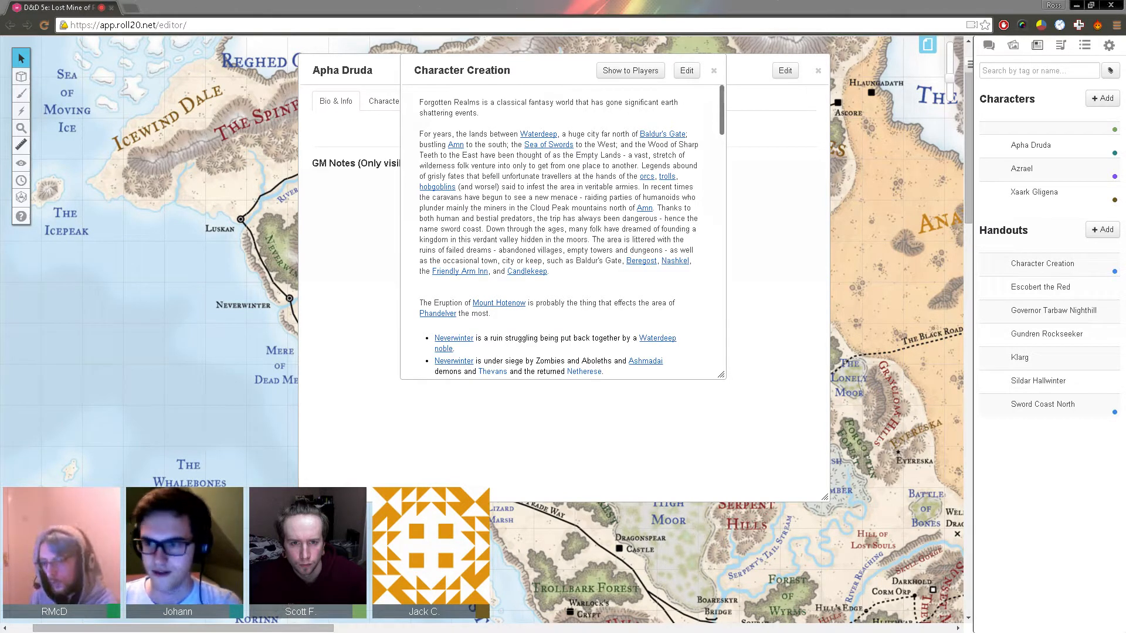
# Step: Scroll down the Character Creation handout toward its house rules and start date
pyautogui.scroll(-3)
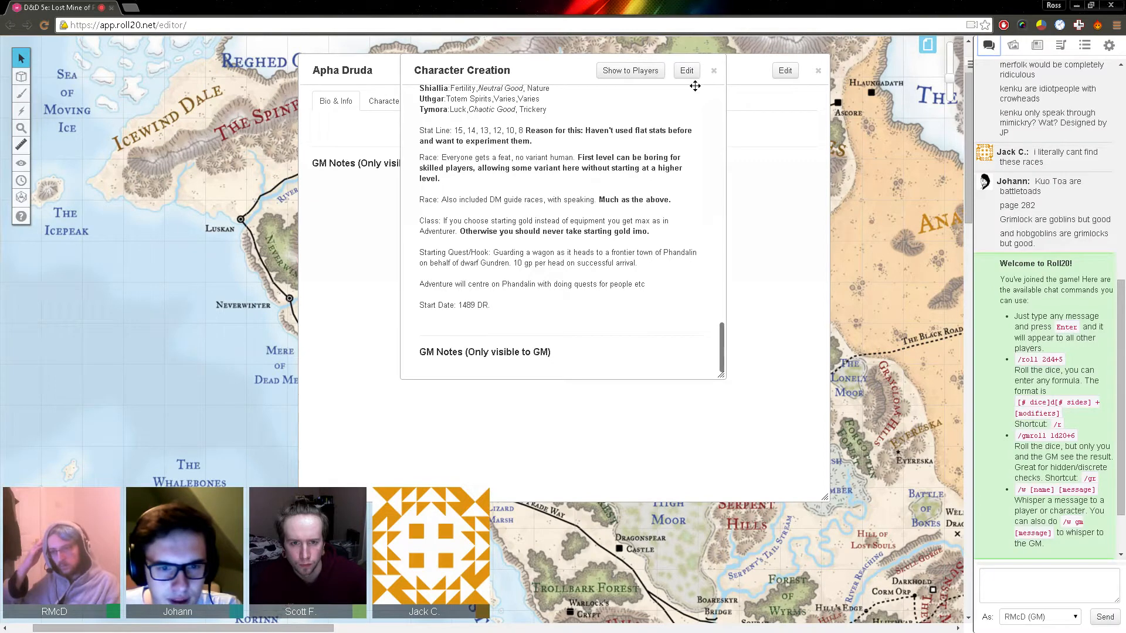
pyautogui.click(396, 100)
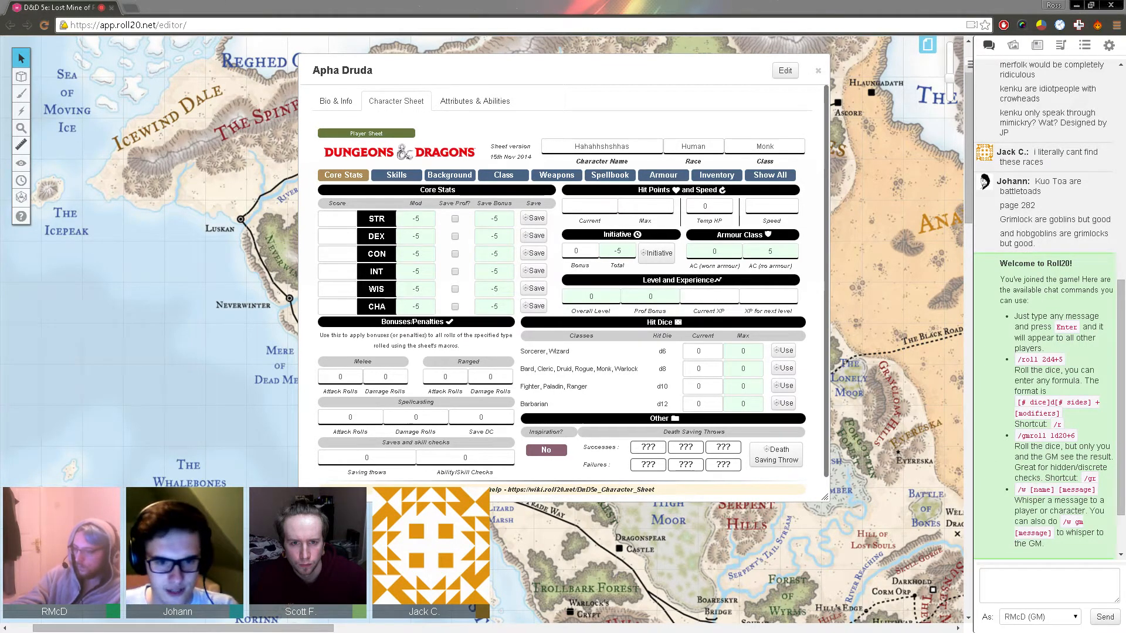
# Step: Enter ability scores 16 and 14 on the monk's Core Stats
pyautogui.write('16')
pyautogui.write('15')
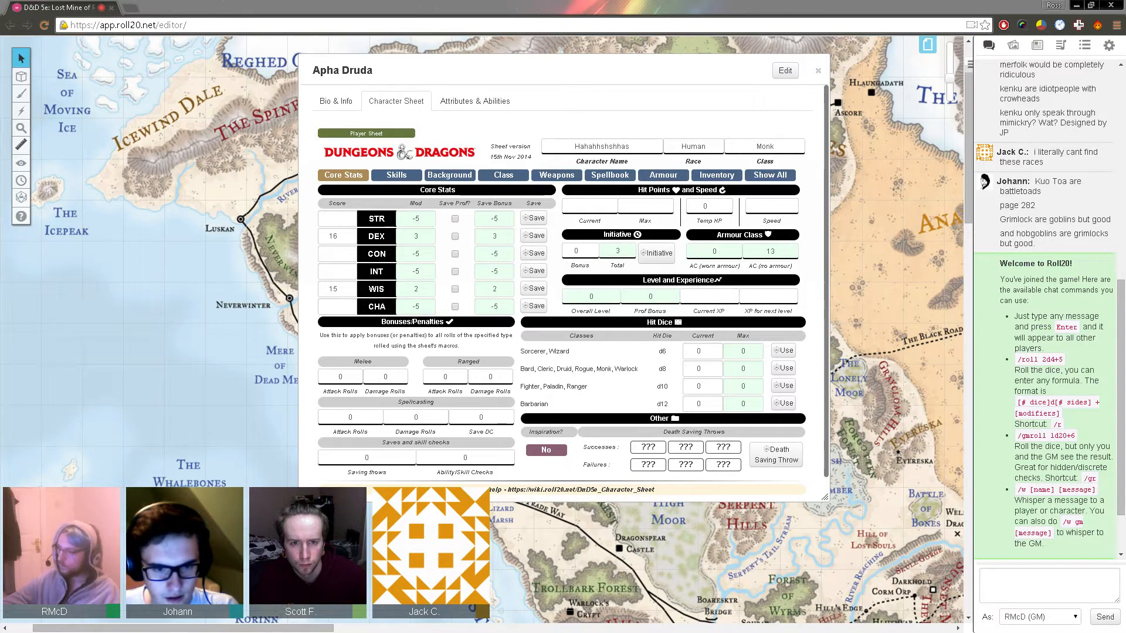
pyautogui.write('14')
pyautogui.write('13')
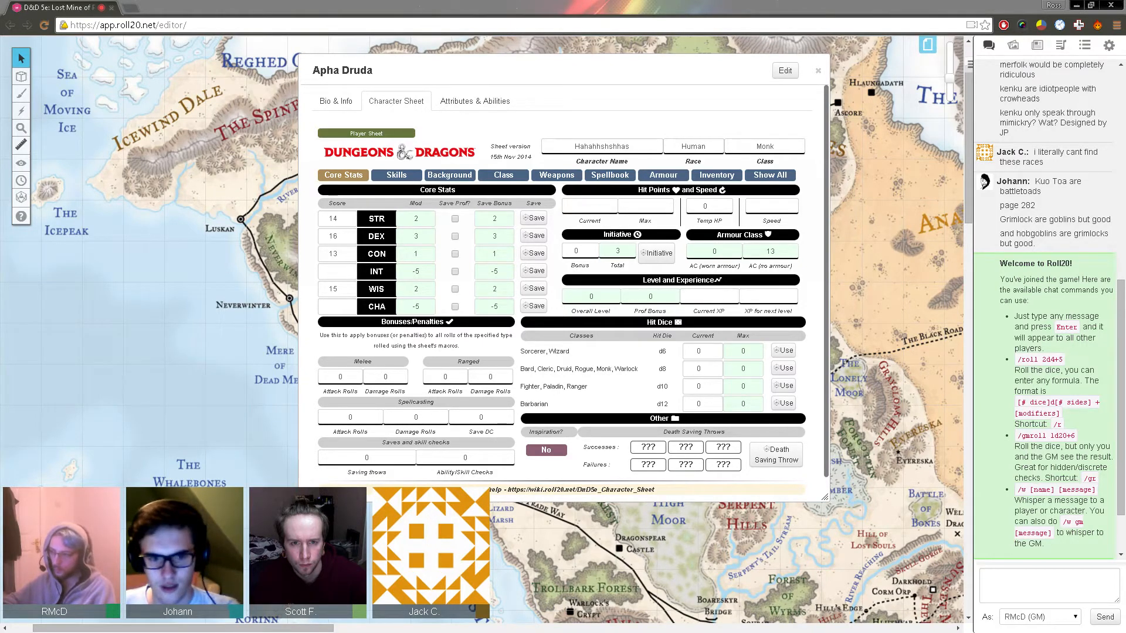
# Step: Change the monk's Strength score to 9
pyautogui.write('9')
pyautogui.write('11')
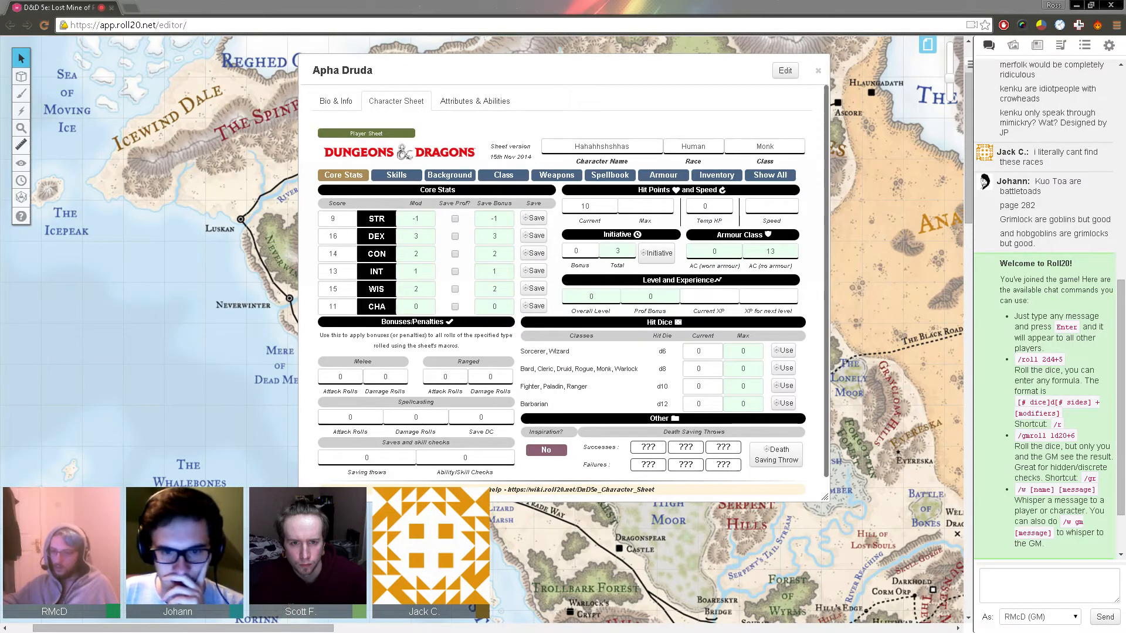
# Step: Tick Strength and Dexterity saving throw proficiency and bring up the skills list
pyautogui.click(454, 217)
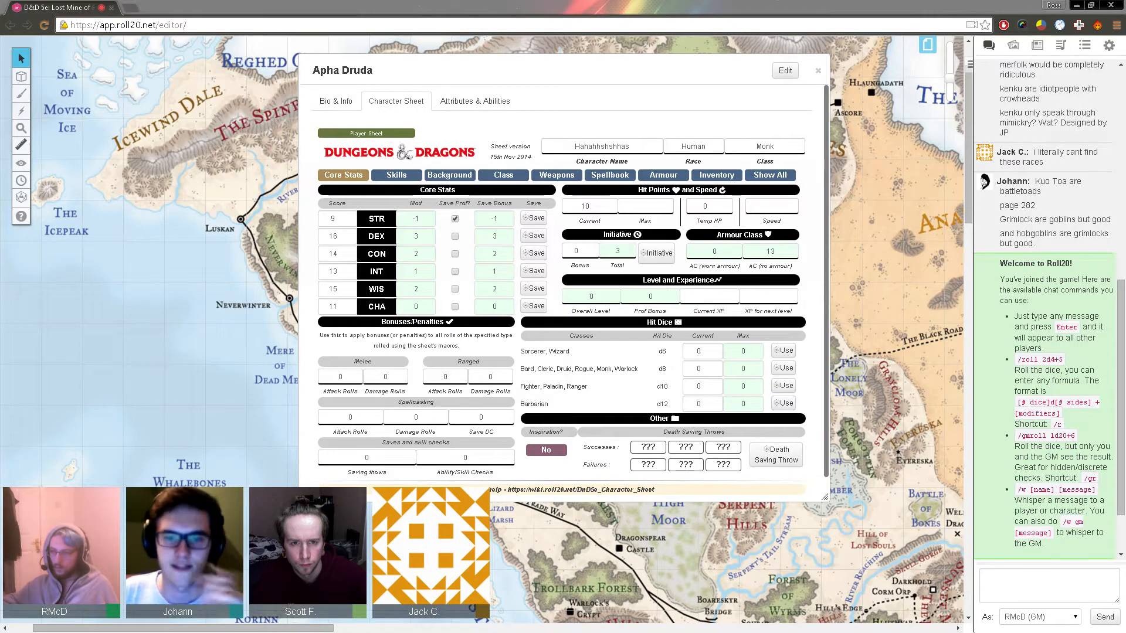
pyautogui.click(454, 236)
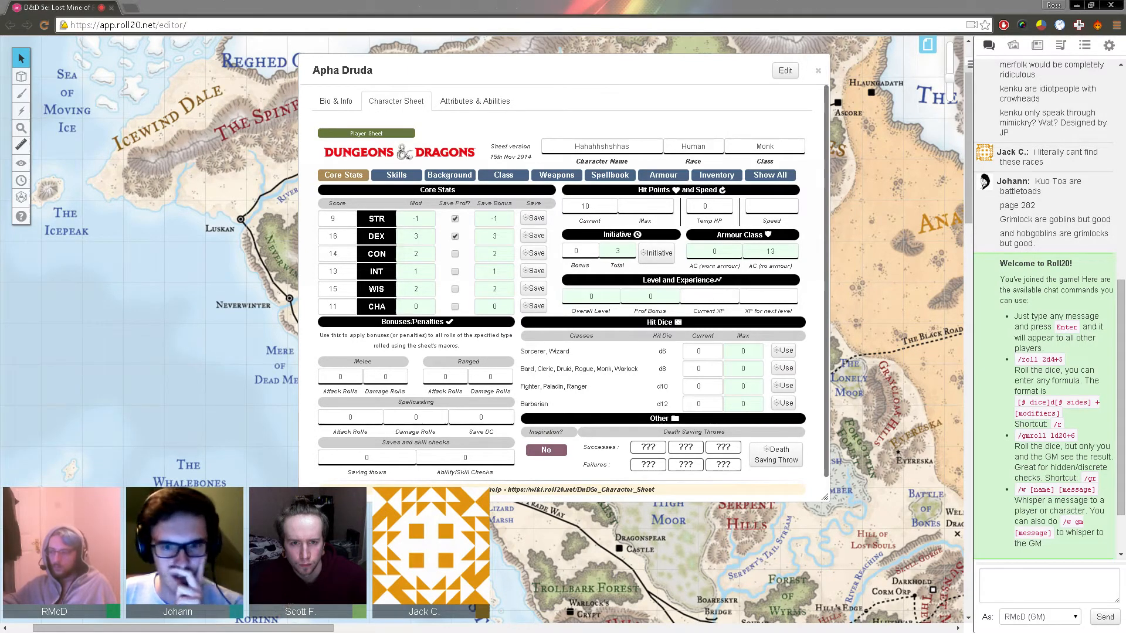
pyautogui.click(396, 175)
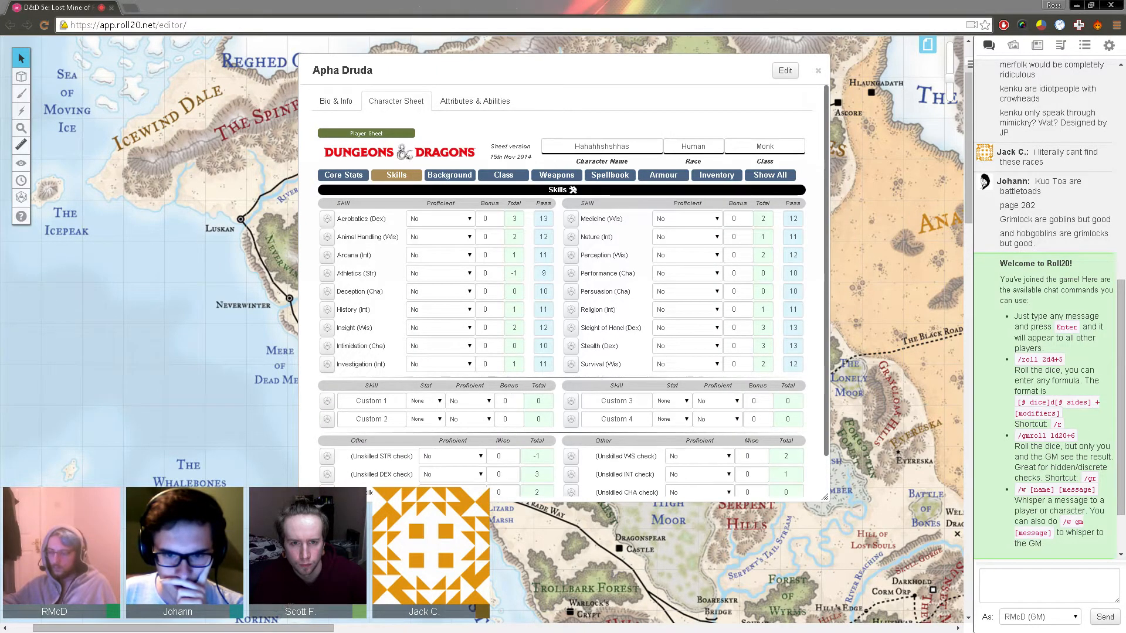
# Step: Set the Proficient dropdown to Yes for Acrobatics (Dex) and Stealth (Dex)
pyautogui.click(439, 218)
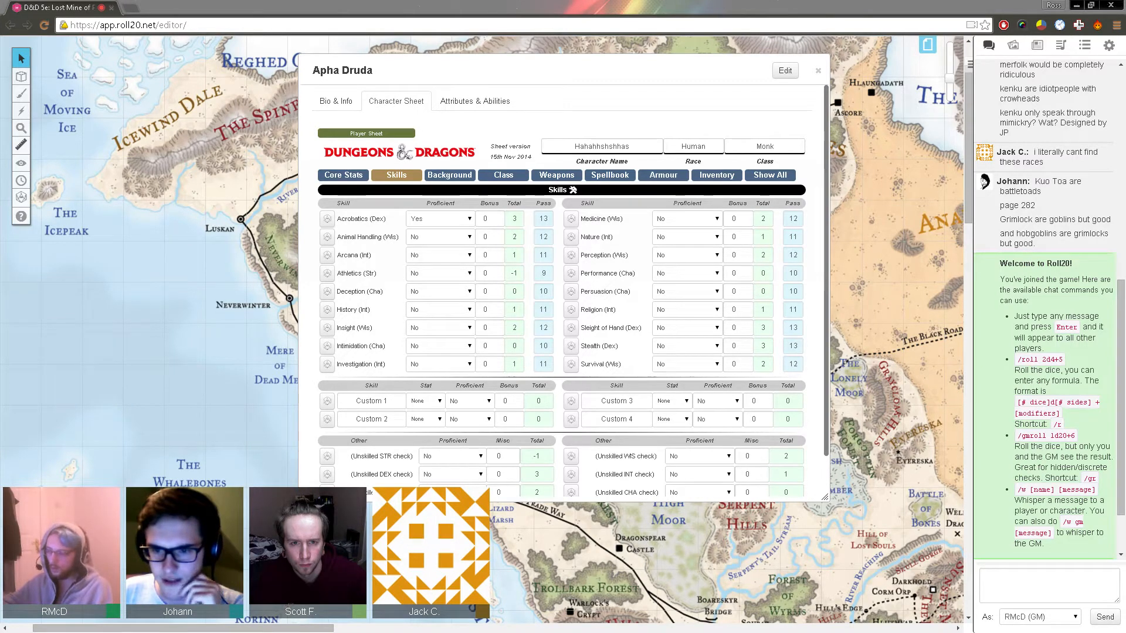
pyautogui.click(683, 345)
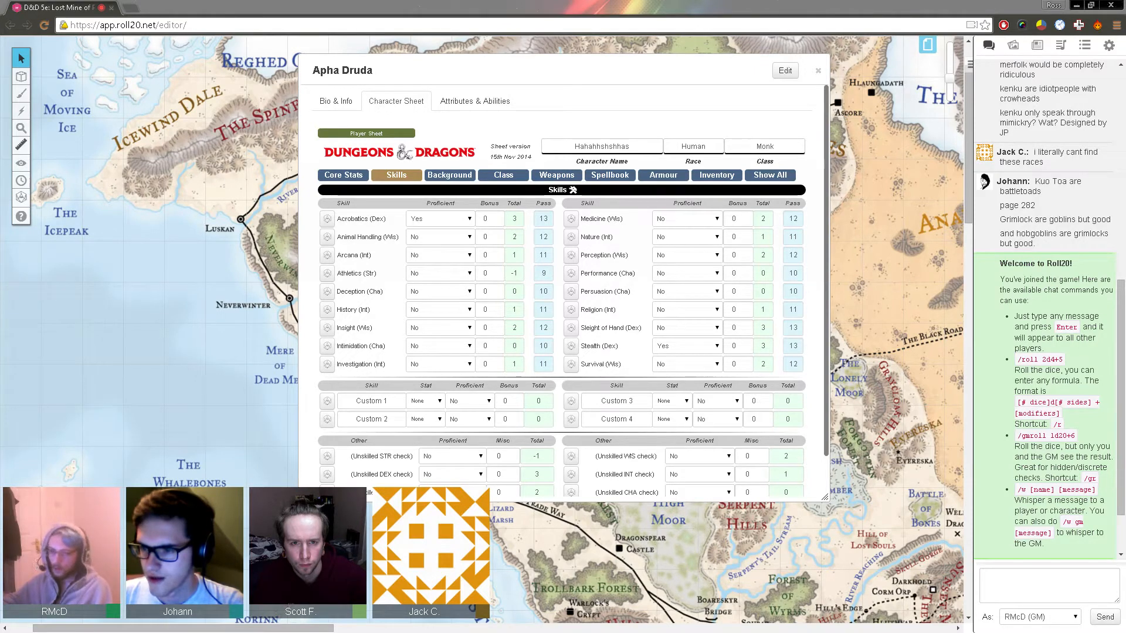
# Step: Open Sword Coast North from the journal, delete and confirm, then show chat again
pyautogui.click(1036, 45)
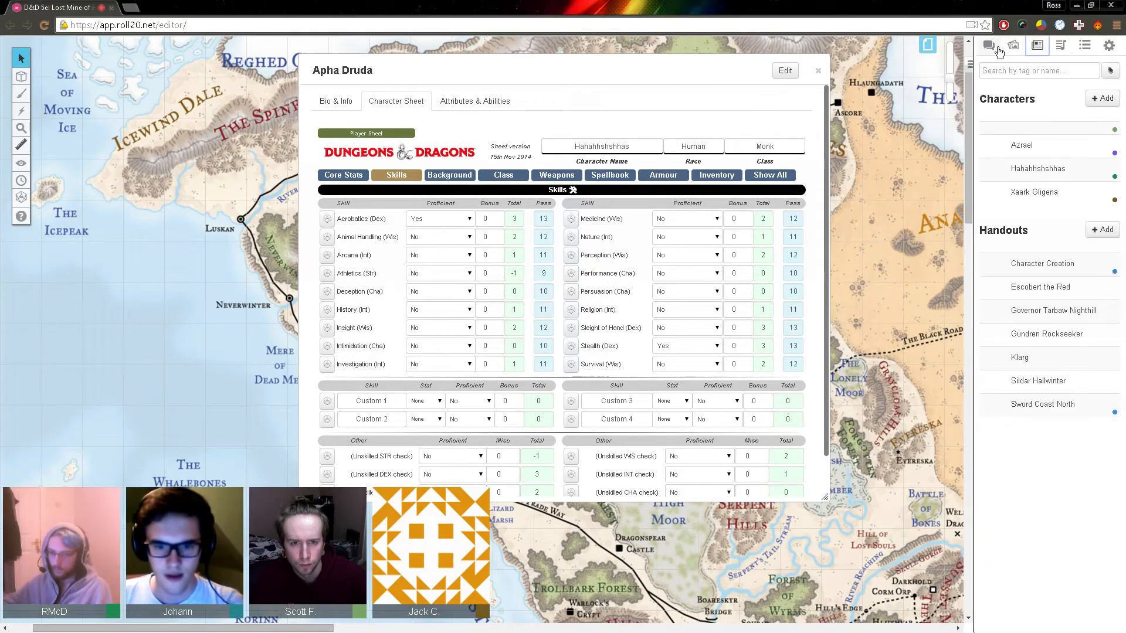
pyautogui.click(1043, 404)
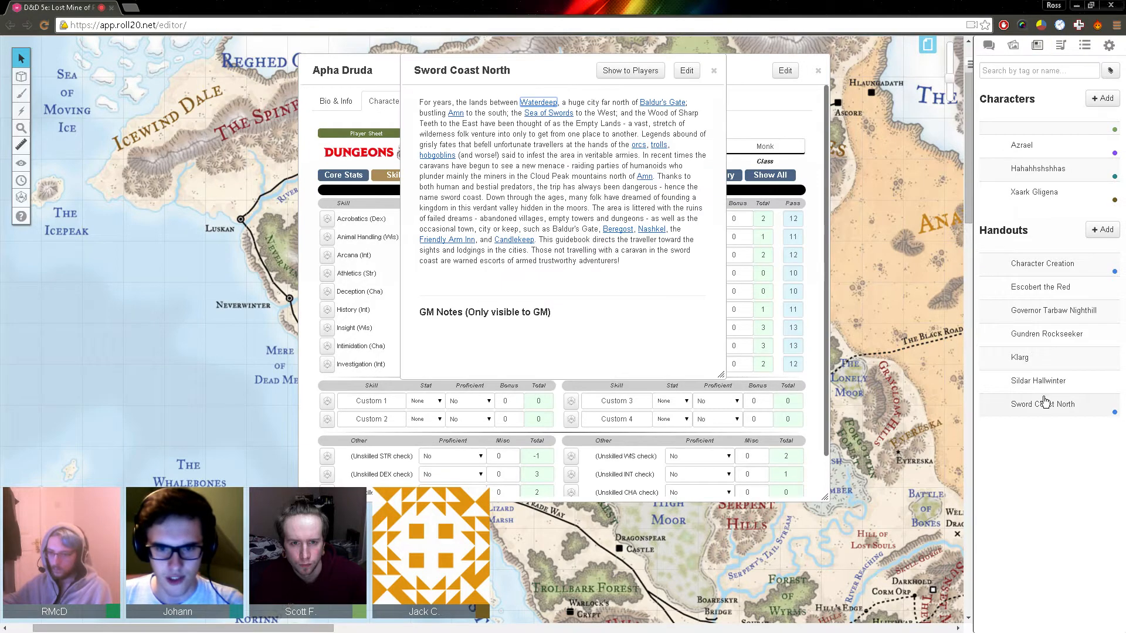
pyautogui.click(684, 70)
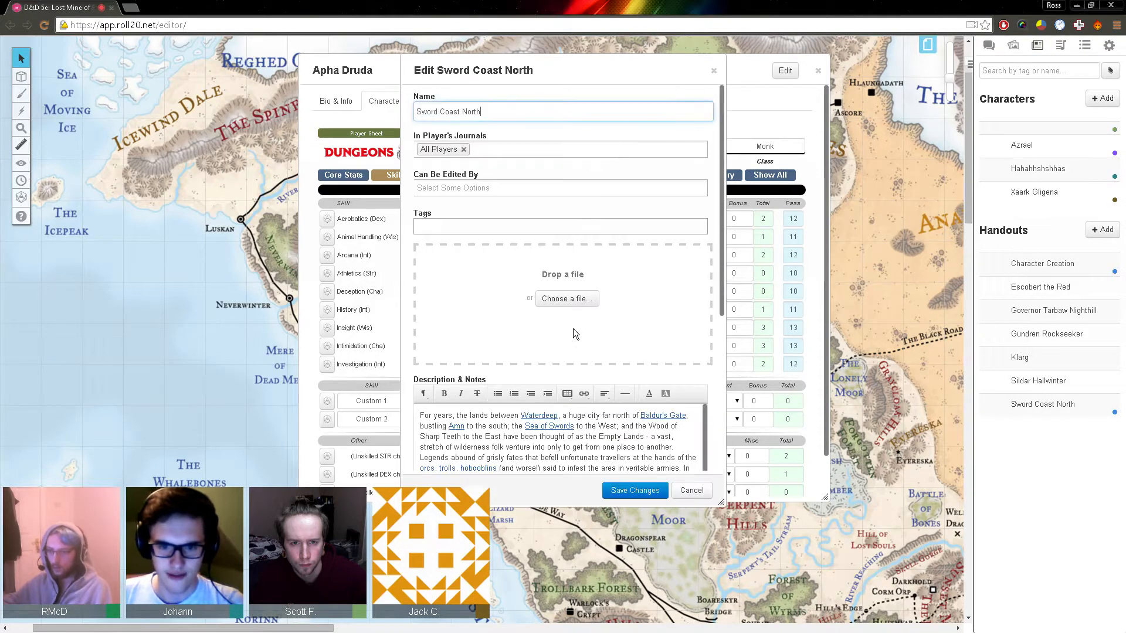
pyautogui.click(673, 448)
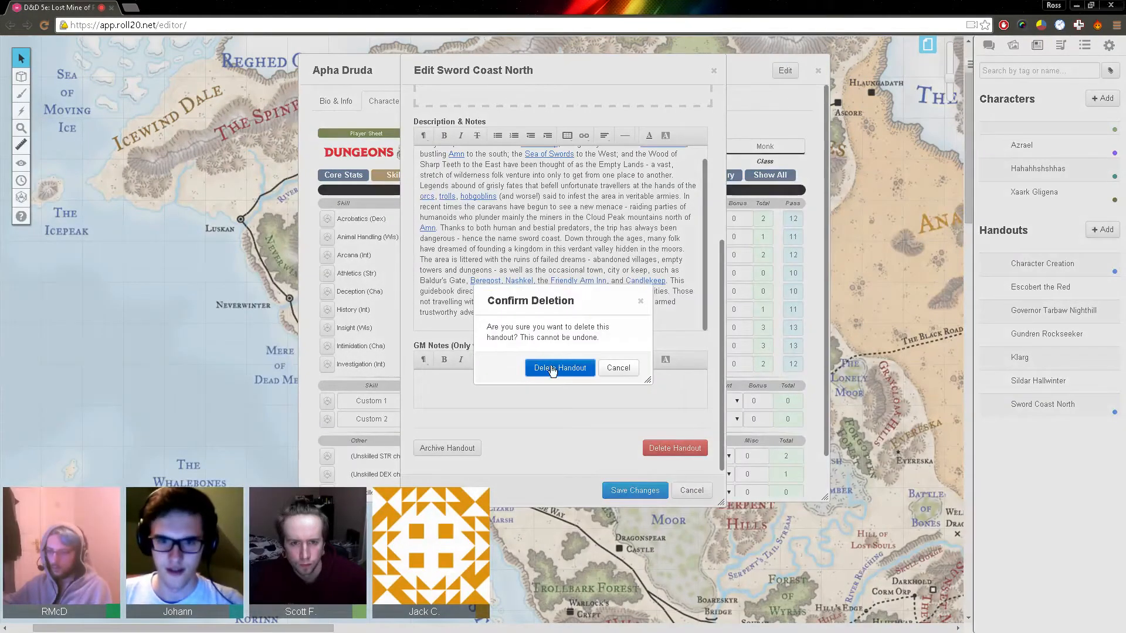
pyautogui.click(559, 367)
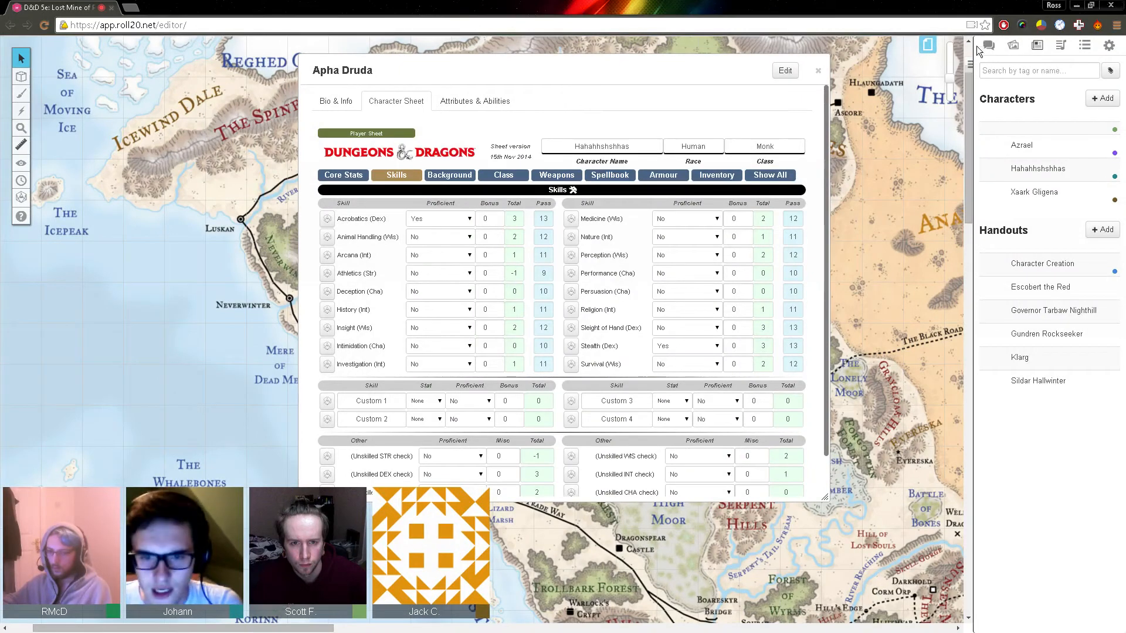
pyautogui.click(988, 46)
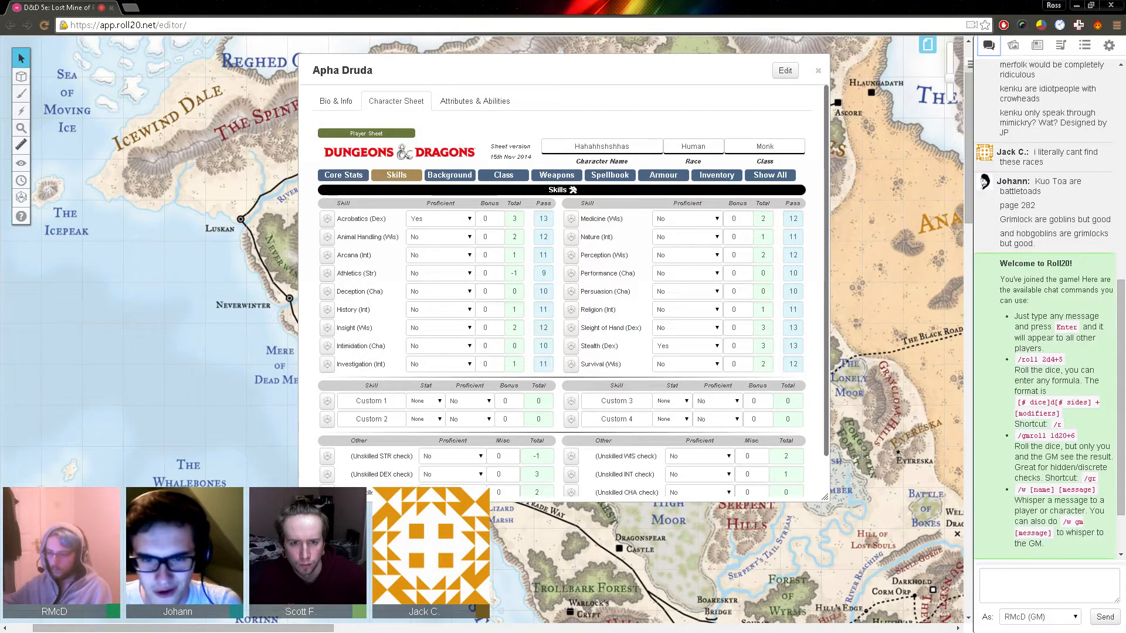
# Step: Open the handout from the journal, dismiss the Chondathan external-link prompt, and scroll to the languages
pyautogui.click(1036, 45)
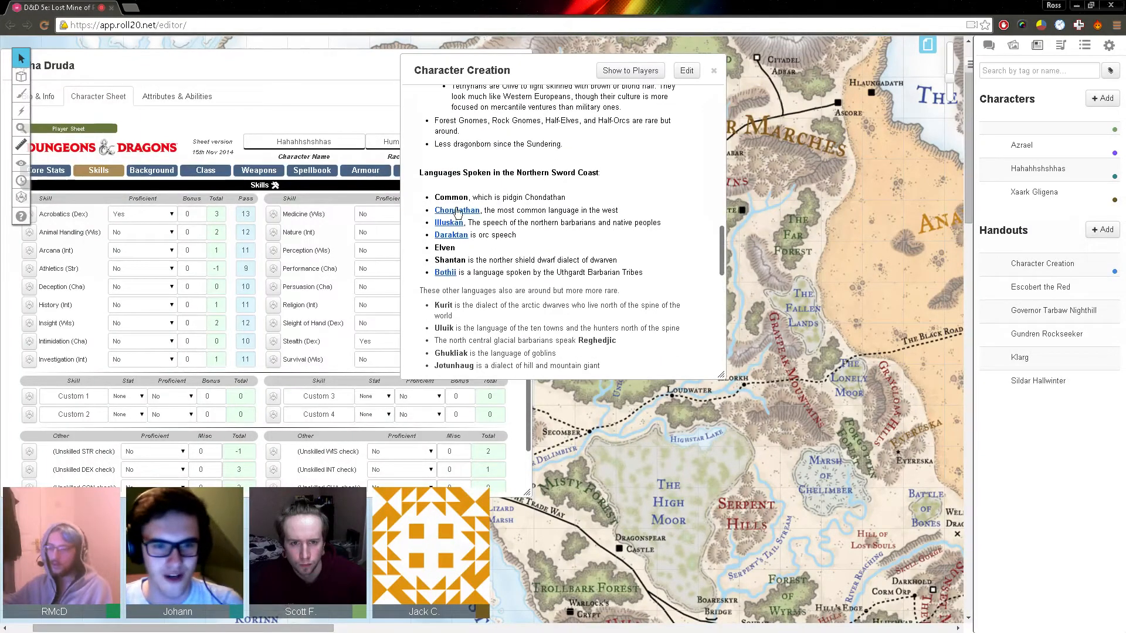
pyautogui.moveTo(454, 211)
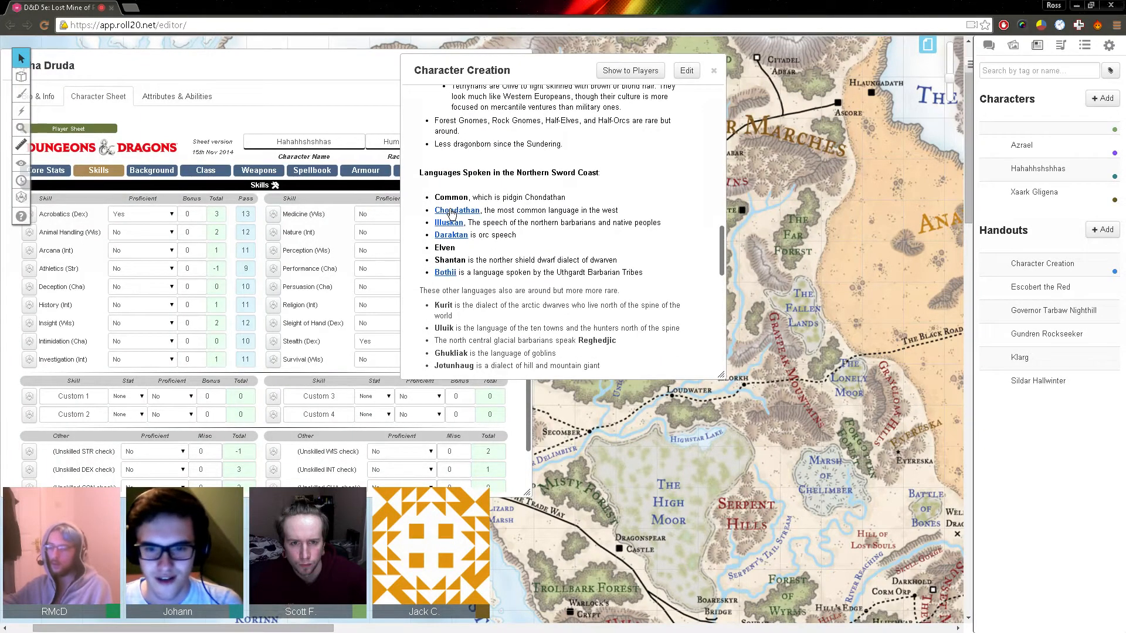
pyautogui.click(456, 210)
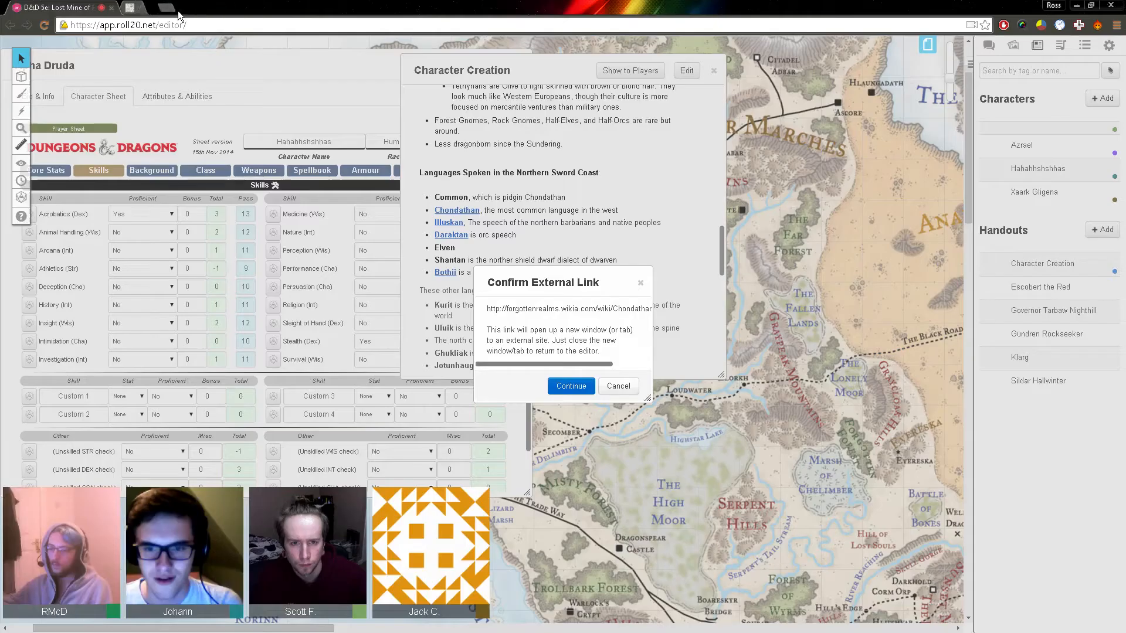
pyautogui.click(616, 386)
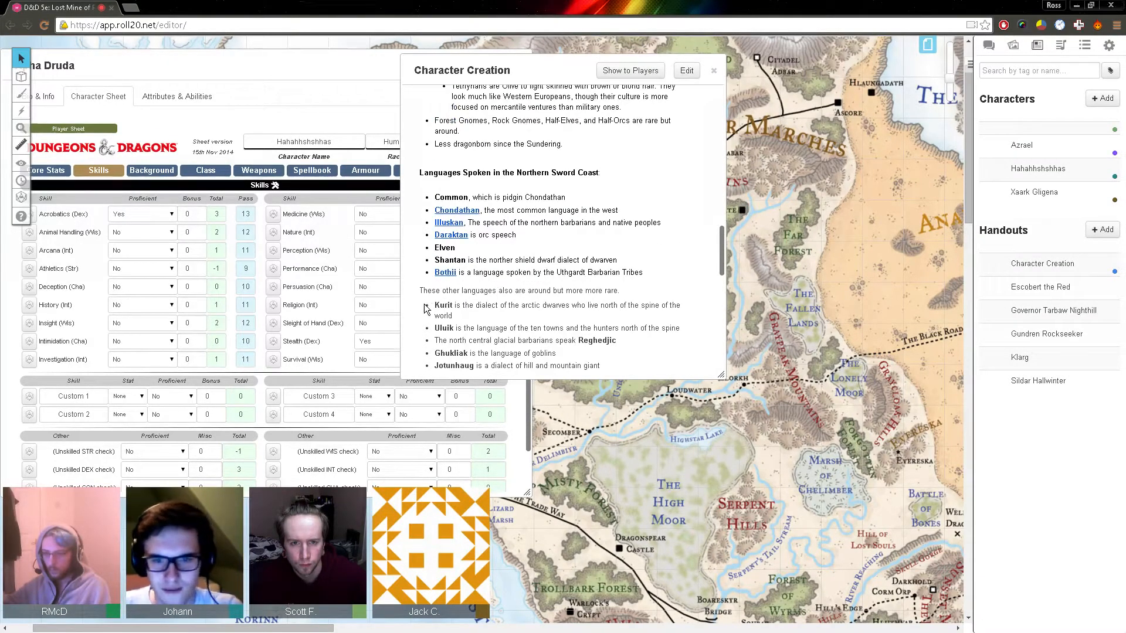
pyautogui.scroll(-3)
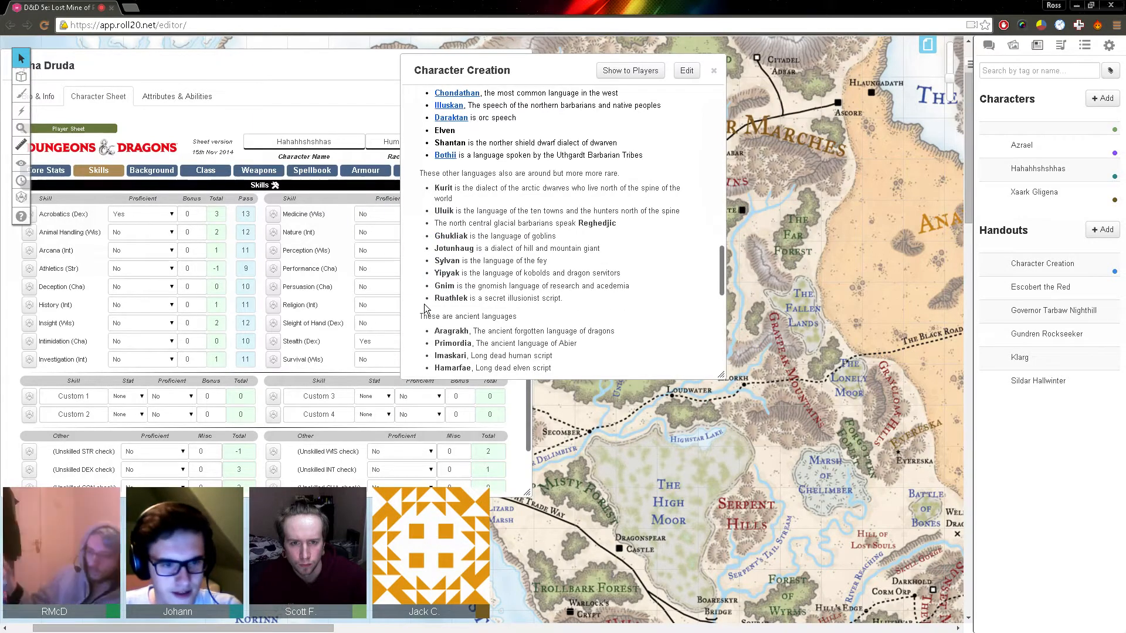
pyautogui.scroll(-3)
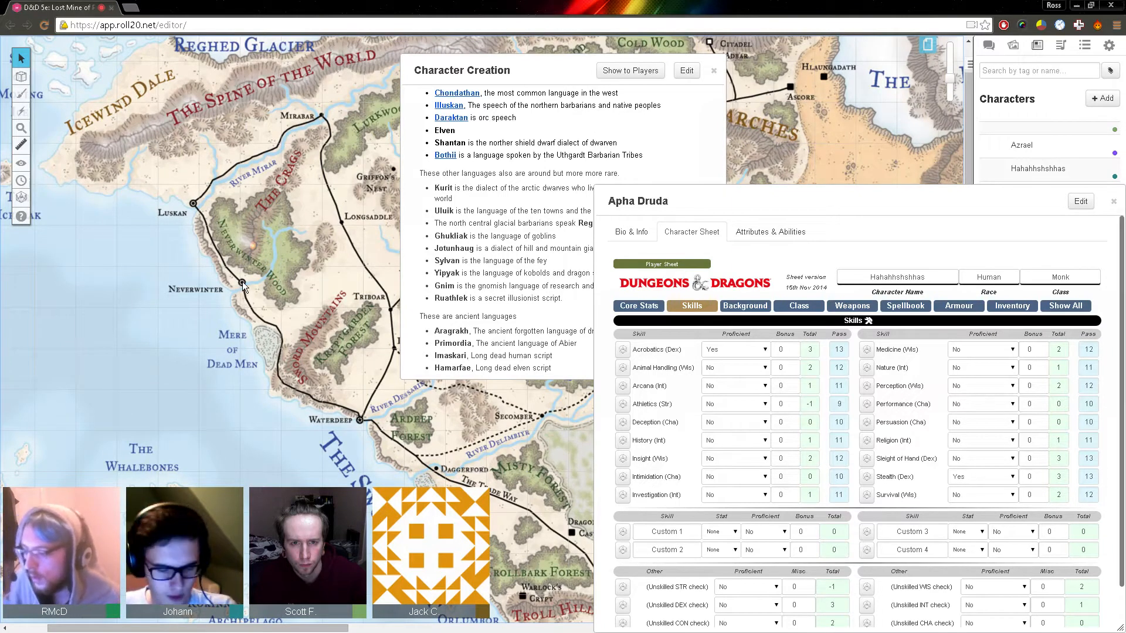
# Step: Switch to Apha Druda's monk sheet at the skills section
pyautogui.click(242, 283)
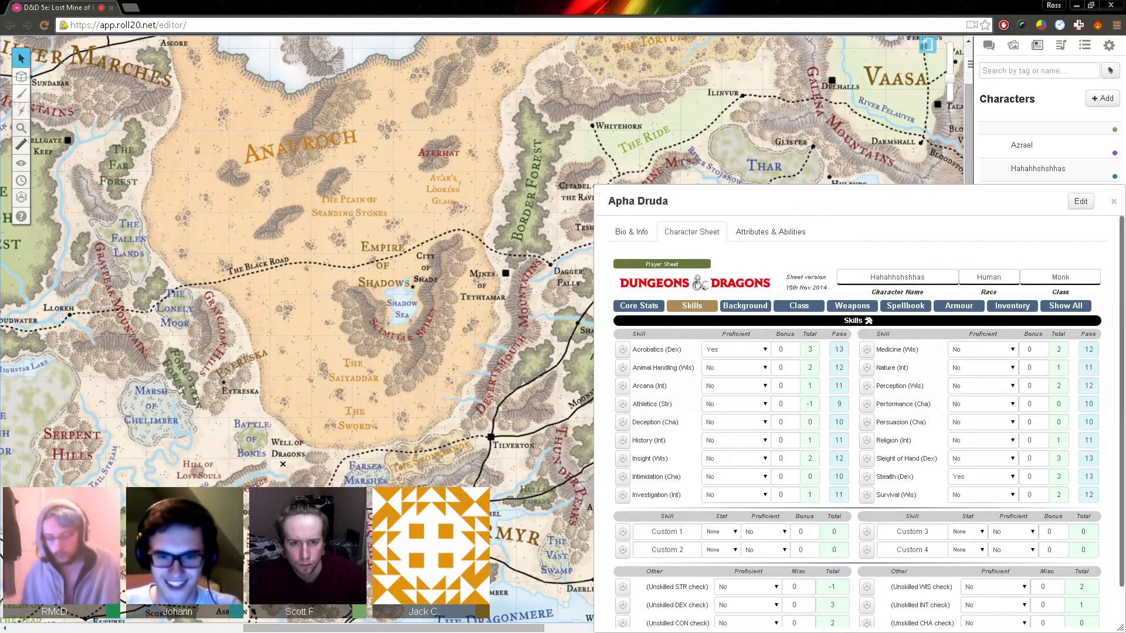
# Step: Show the Background section of Apha Druda's character sheet
pyautogui.click(745, 306)
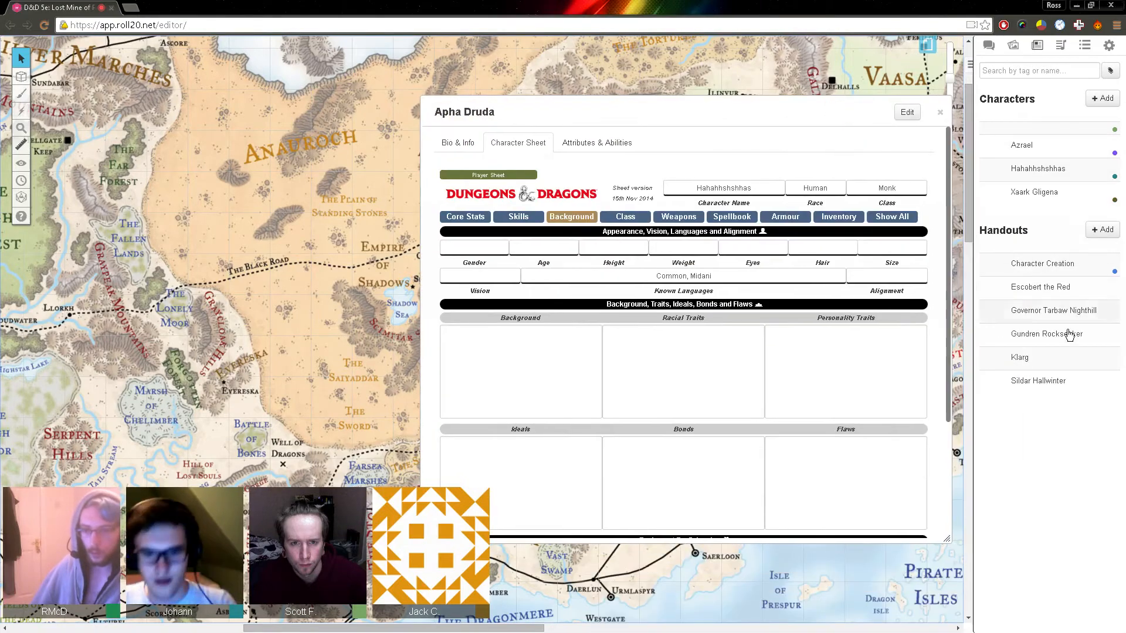
# Step: Reopen the Character Creation handout at its Northern Sword Coast languages list
pyautogui.click(1042, 263)
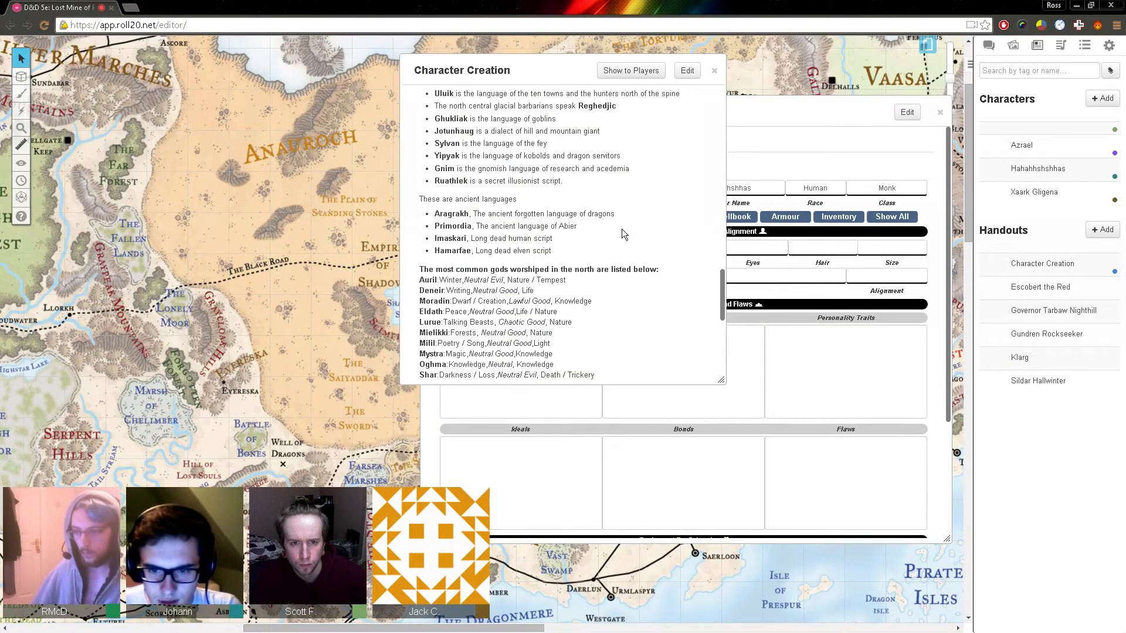
pyautogui.scroll(3)
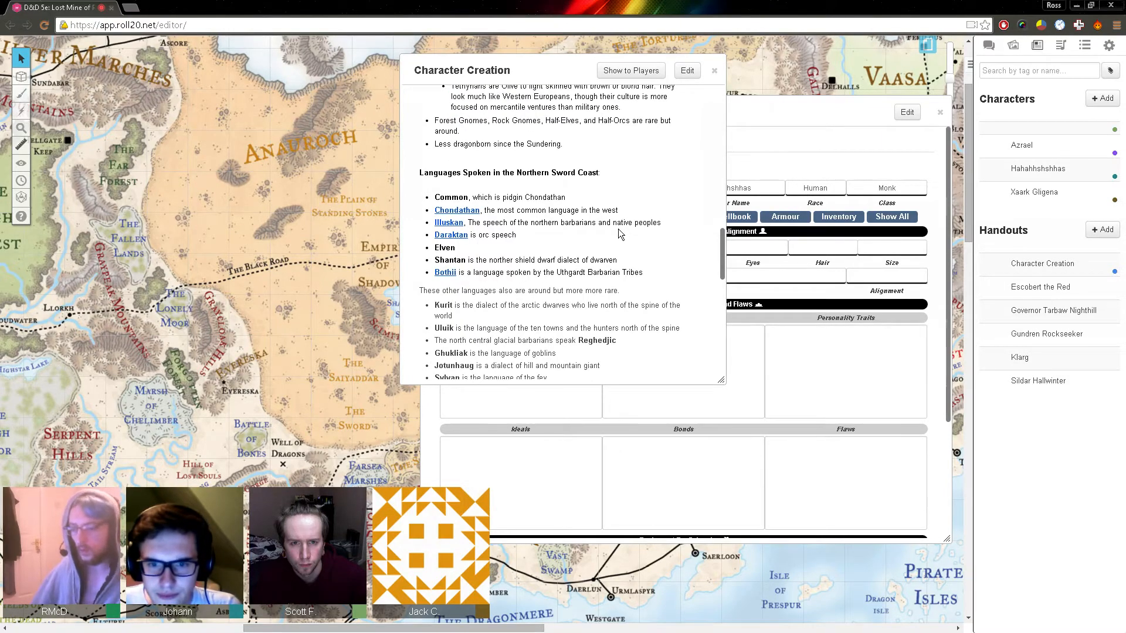
pyautogui.scroll(-3)
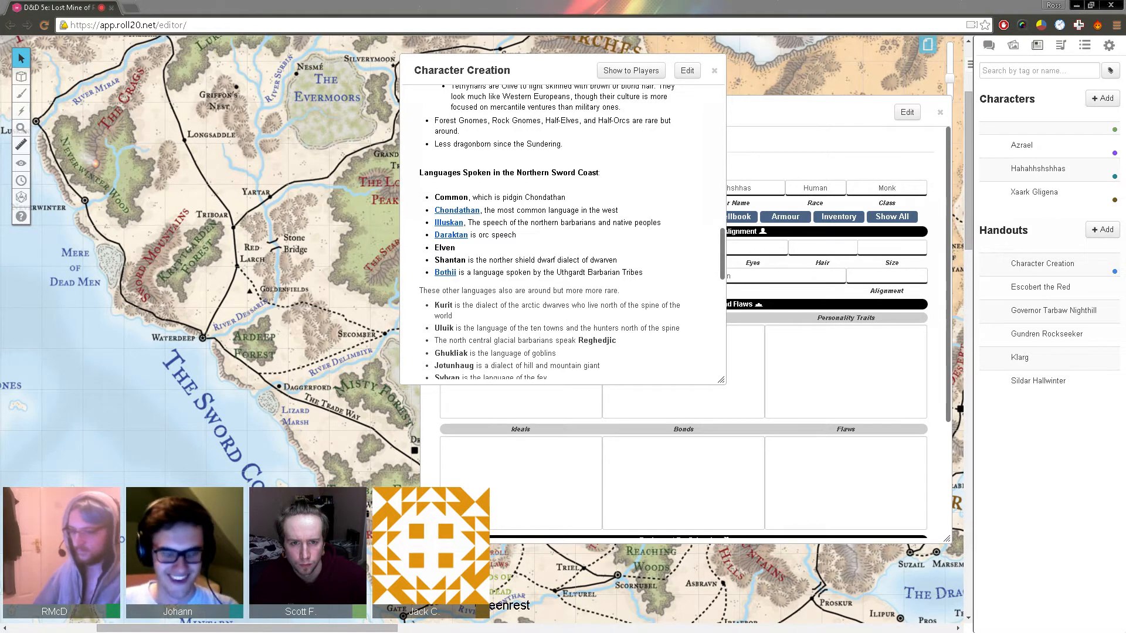
# Step: Move the handout window left, beside the monk's character sheet
pyautogui.moveTo(463, 70); pyautogui.dragTo(128, 108)
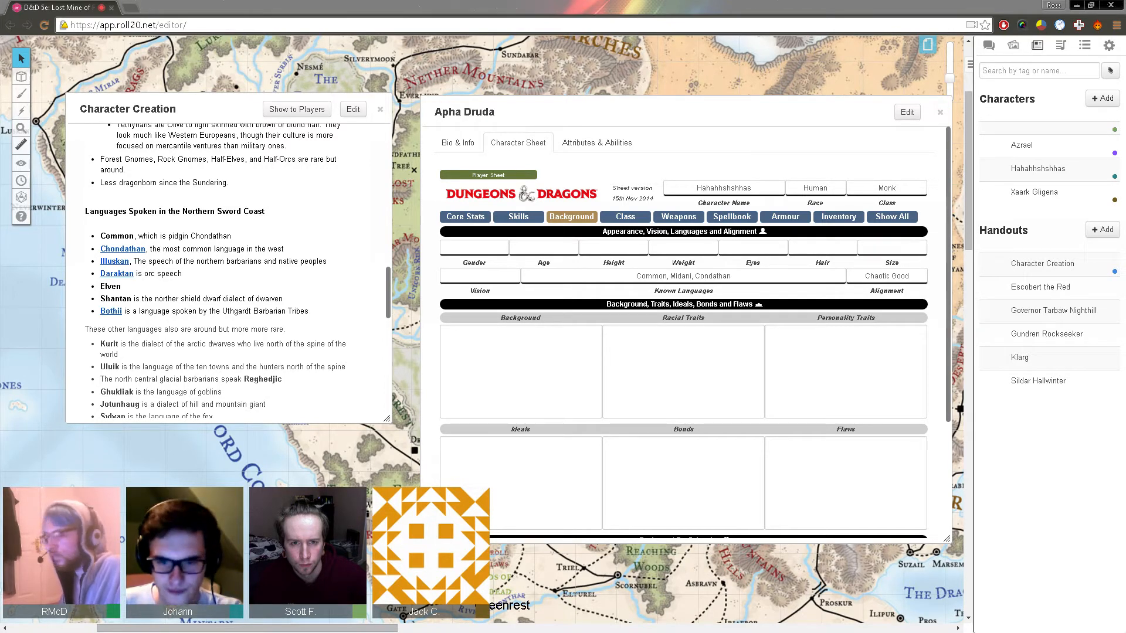
# Step: Scroll the Character Creation handout to its opening Forgotten Realms introduction
pyautogui.scroll(-3)
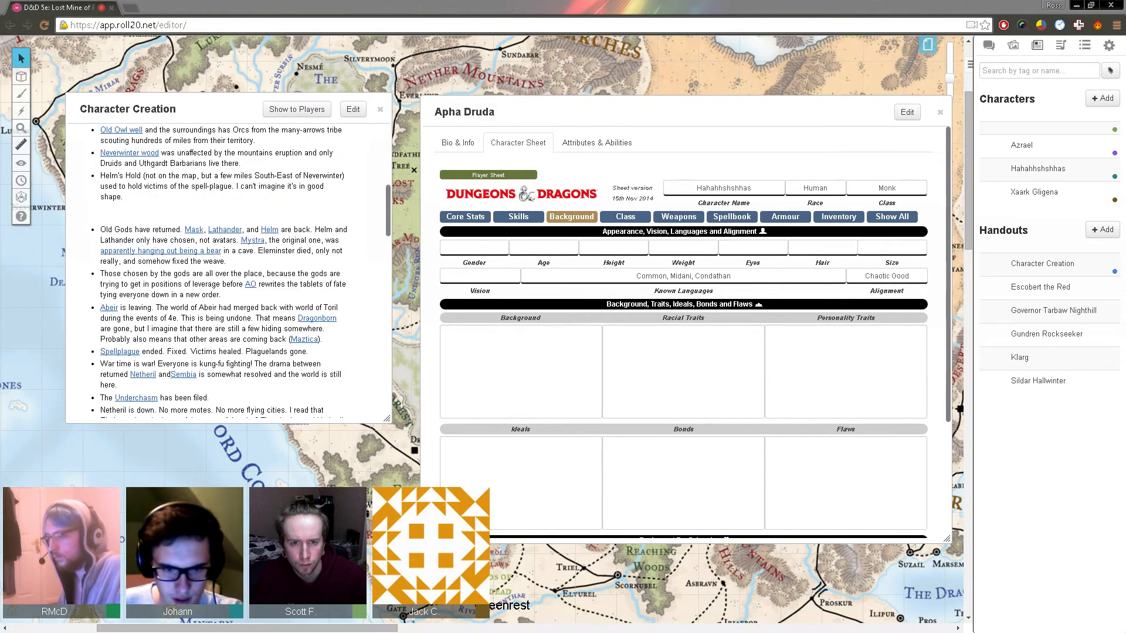
pyautogui.scroll(-3)
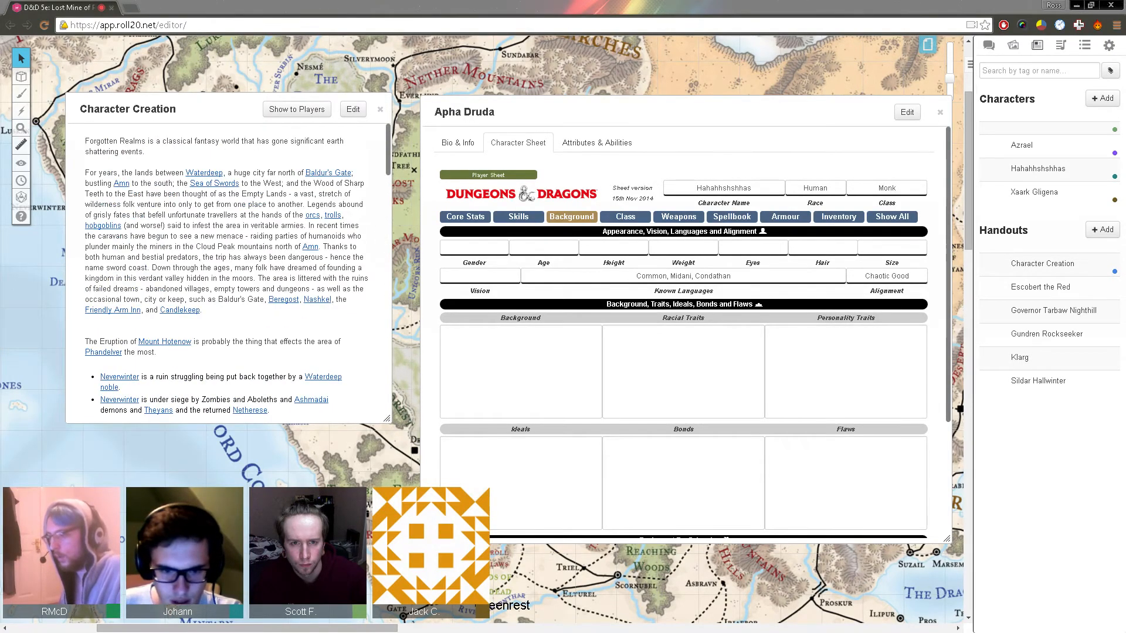
pyautogui.scroll(-3)
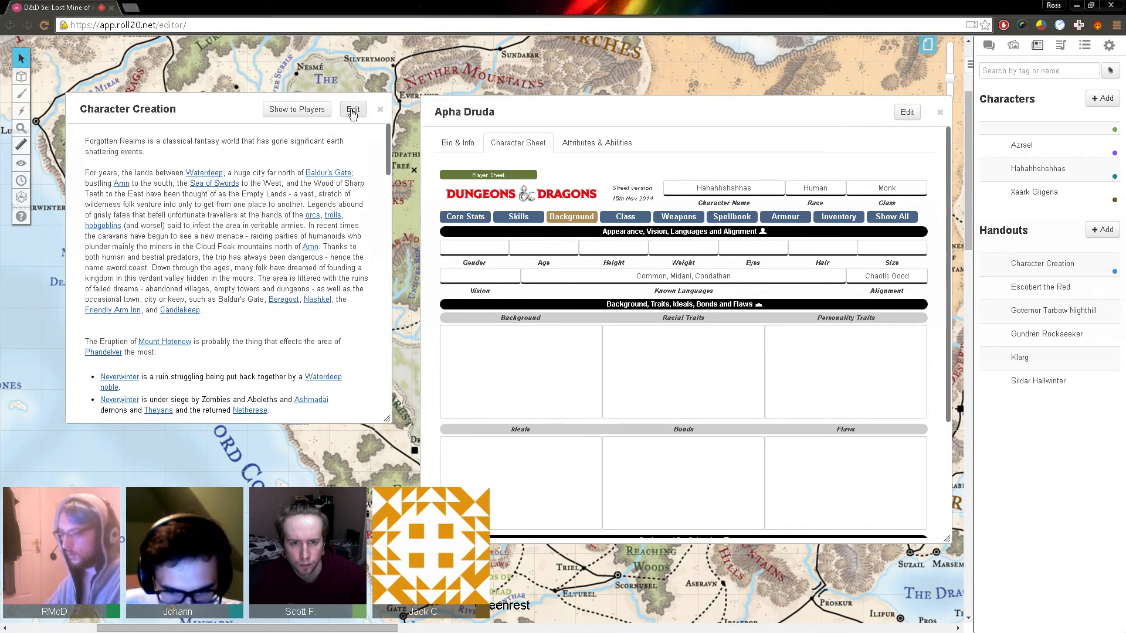
# Step: Add a 'Background:' line with the hackslashmaster 5th Edition Style Backgrounds link, then save
pyautogui.click(352, 109)
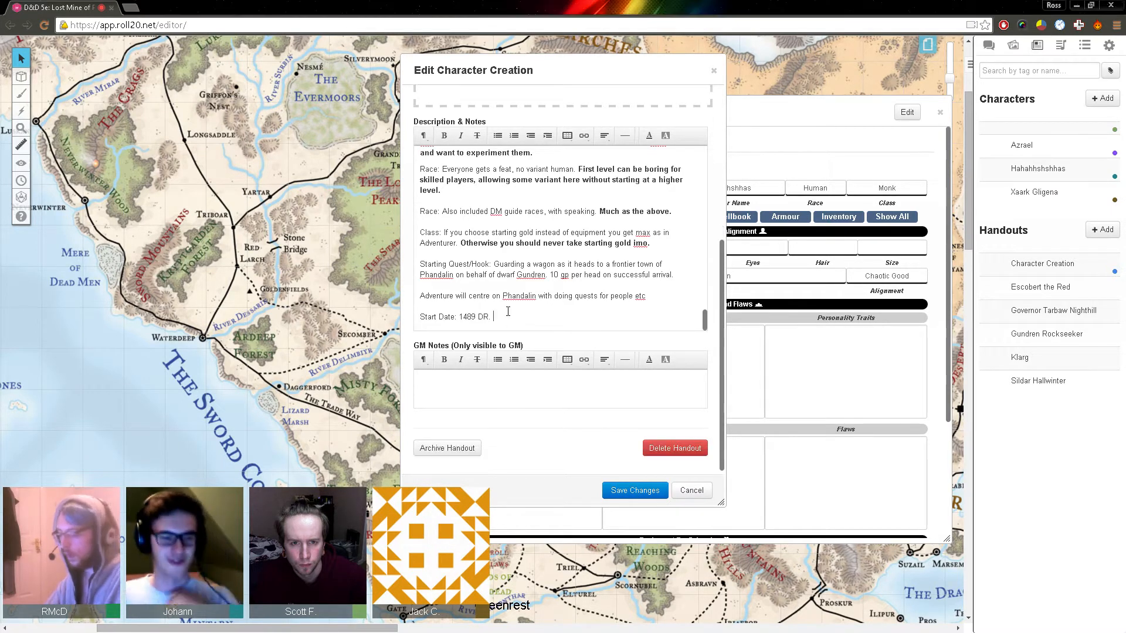
pyautogui.write('Ex')
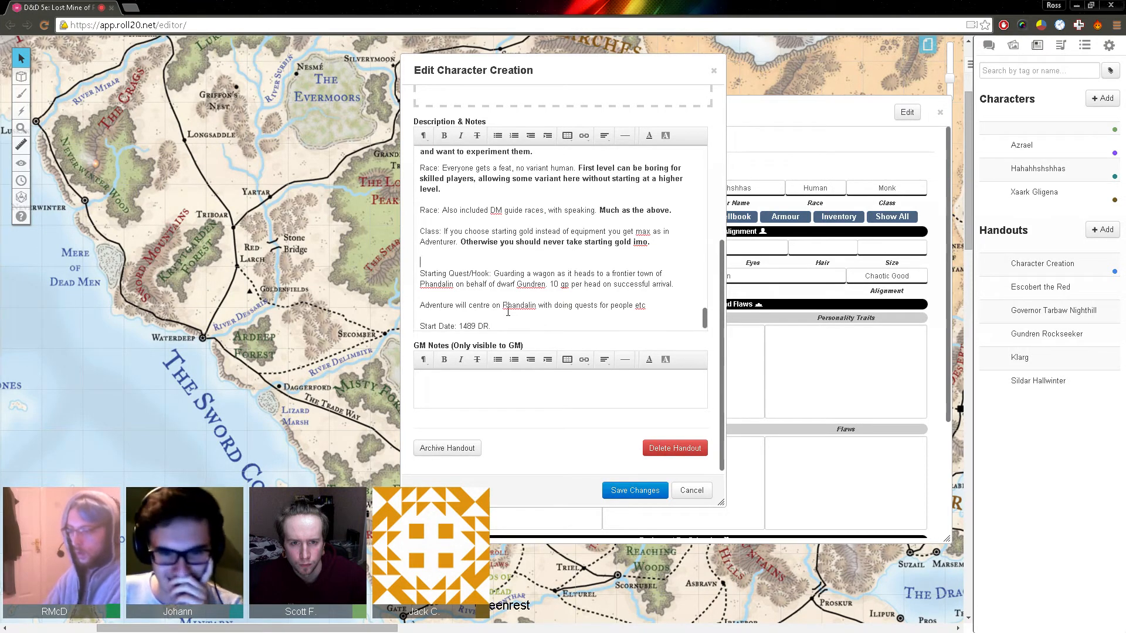
pyautogui.write('Background: CV')
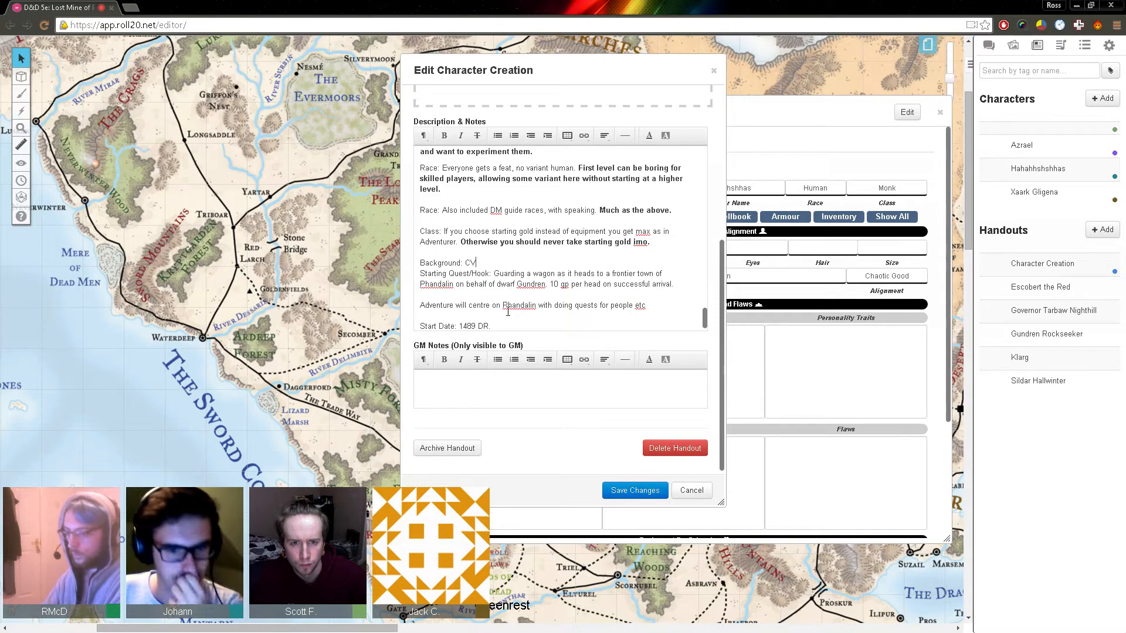
pyautogui.press('Backspace')
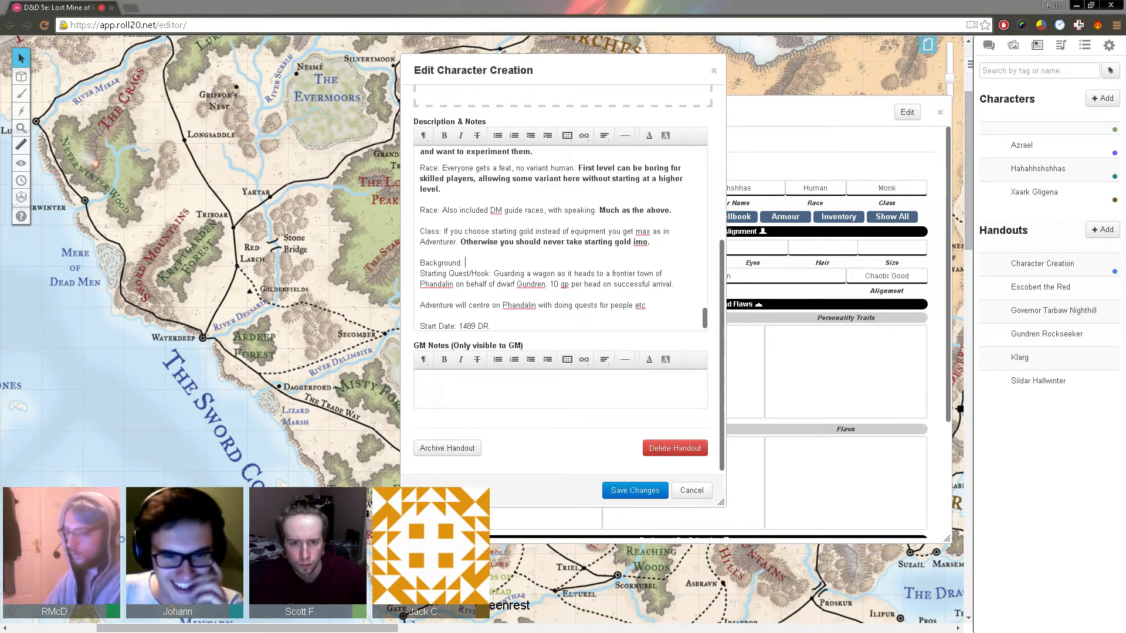
pyautogui.write('http://hackslashmaster.blogspot.co.uk/p/index.html Ctrl+f 5th Edition Style Backgrounds')
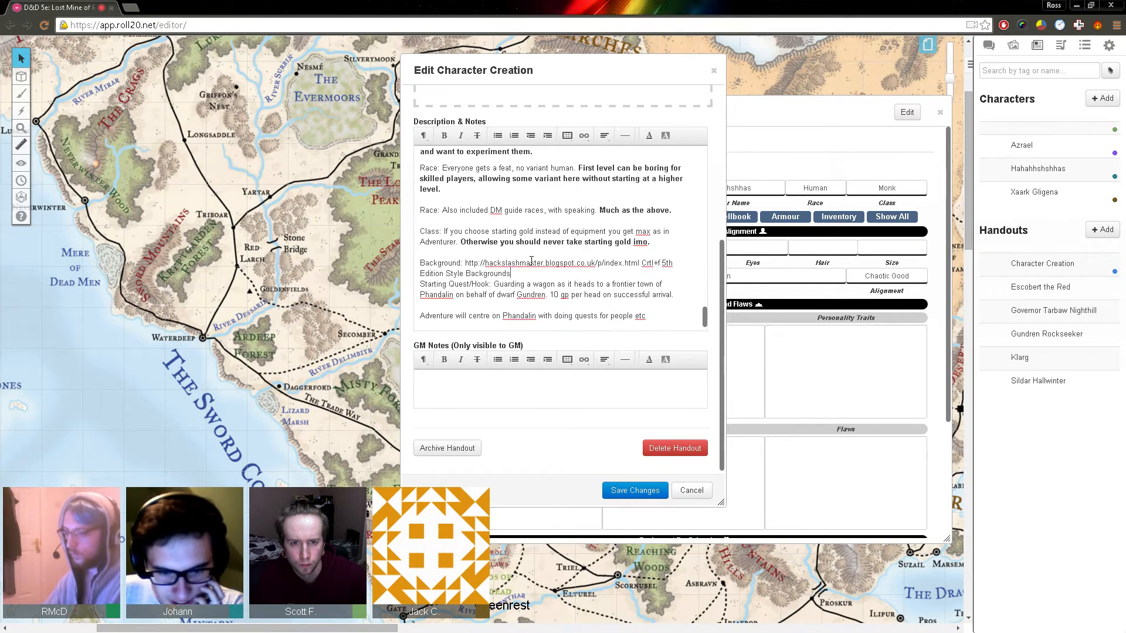
pyautogui.write("Don't click anything.")
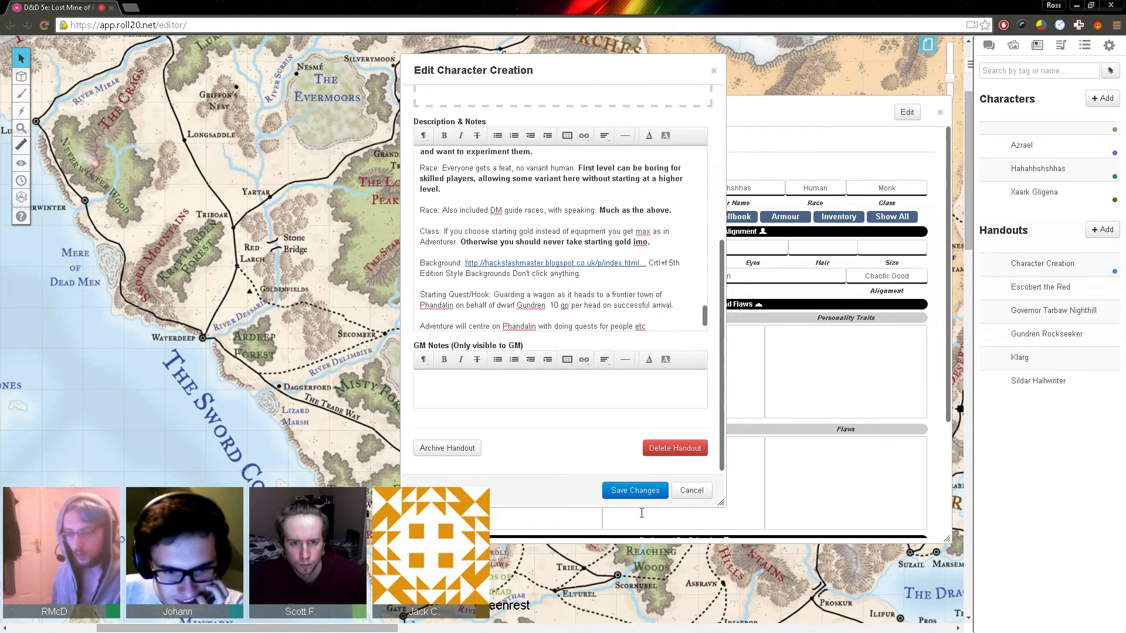
pyautogui.click(690, 490)
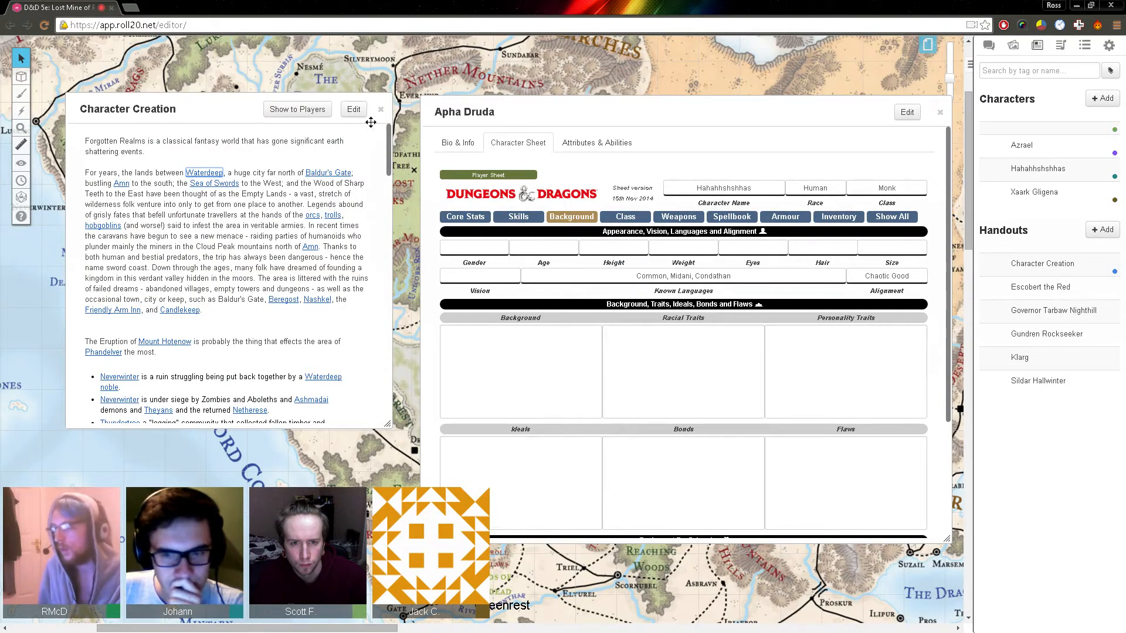
# Step: Mark Athletics proficient on the monk's skills sheet alongside Acrobatics and Stealth
pyautogui.click(380, 110)
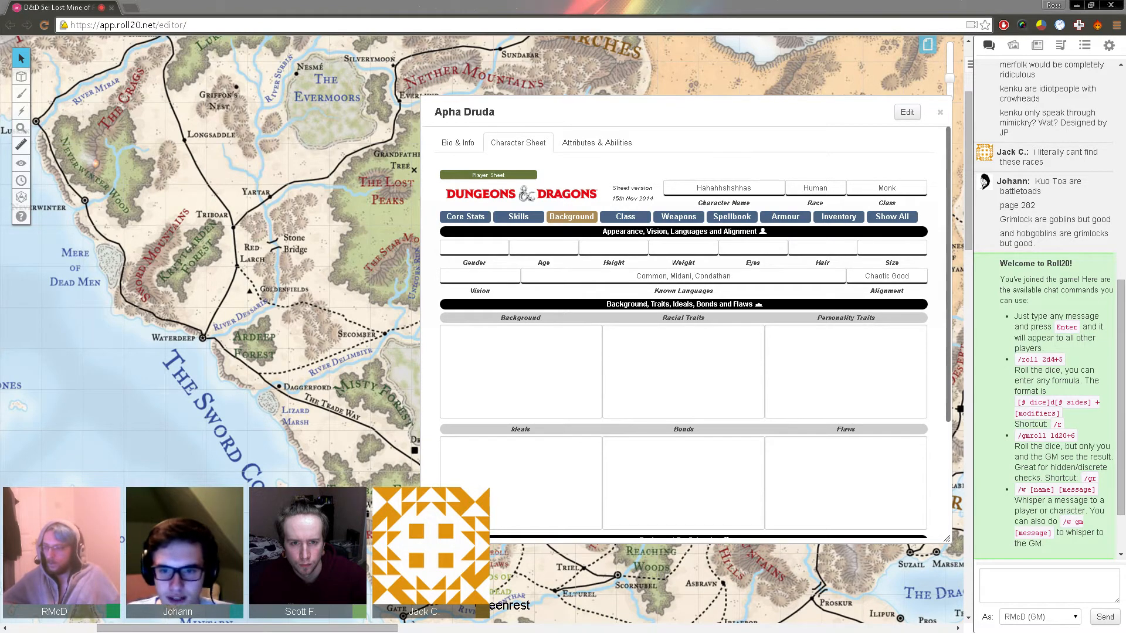
pyautogui.click(518, 217)
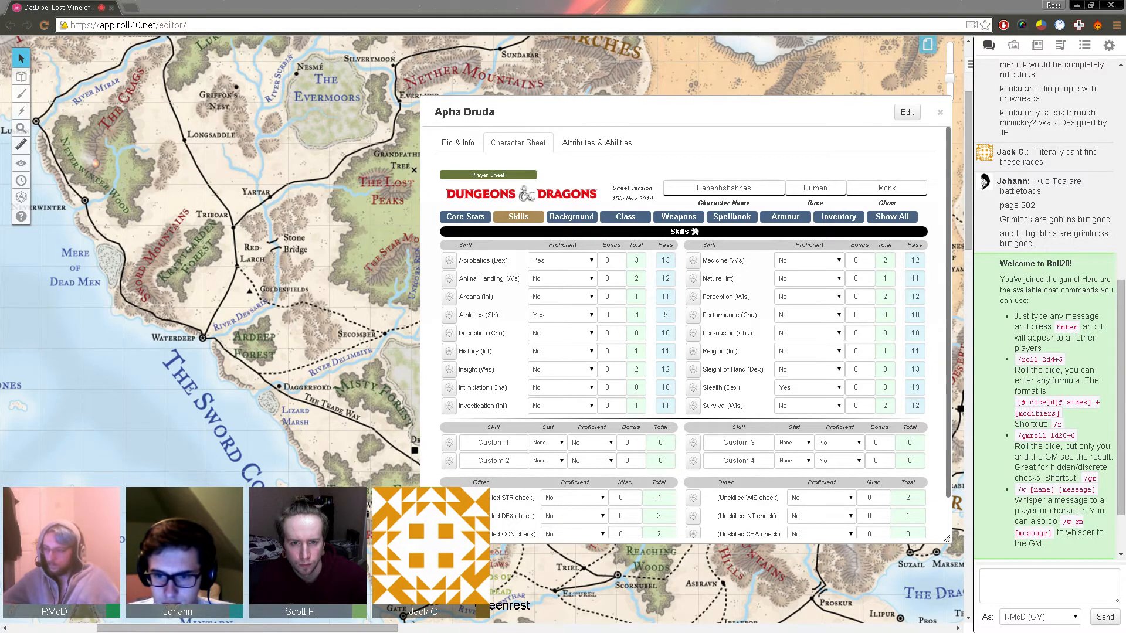
# Step: Show the sheet's Background tab and open the Jukebox to search for music
pyautogui.click(806, 405)
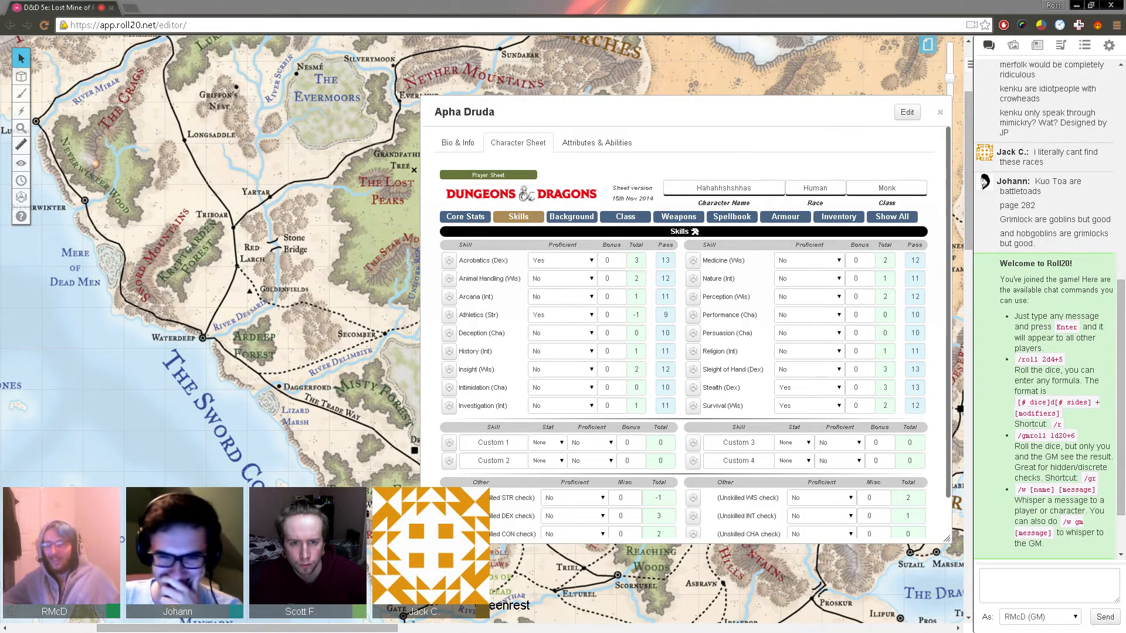
pyautogui.click(570, 217)
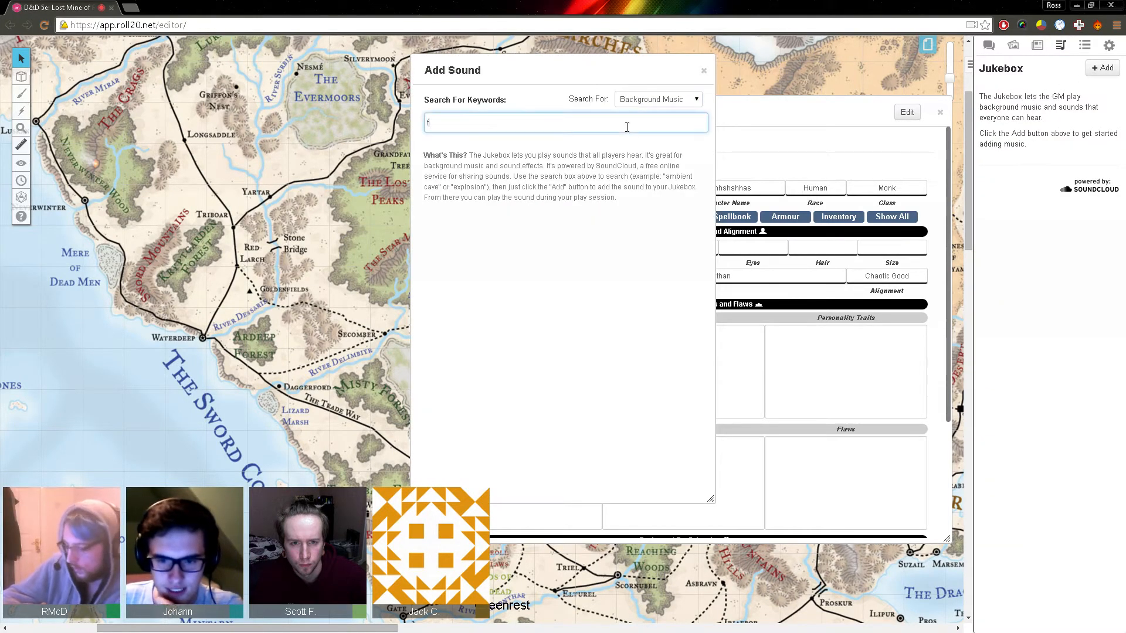
# Step: Search 'flute music', add and play Native American Flute Meditation, then return to chat
pyautogui.write('flute music')
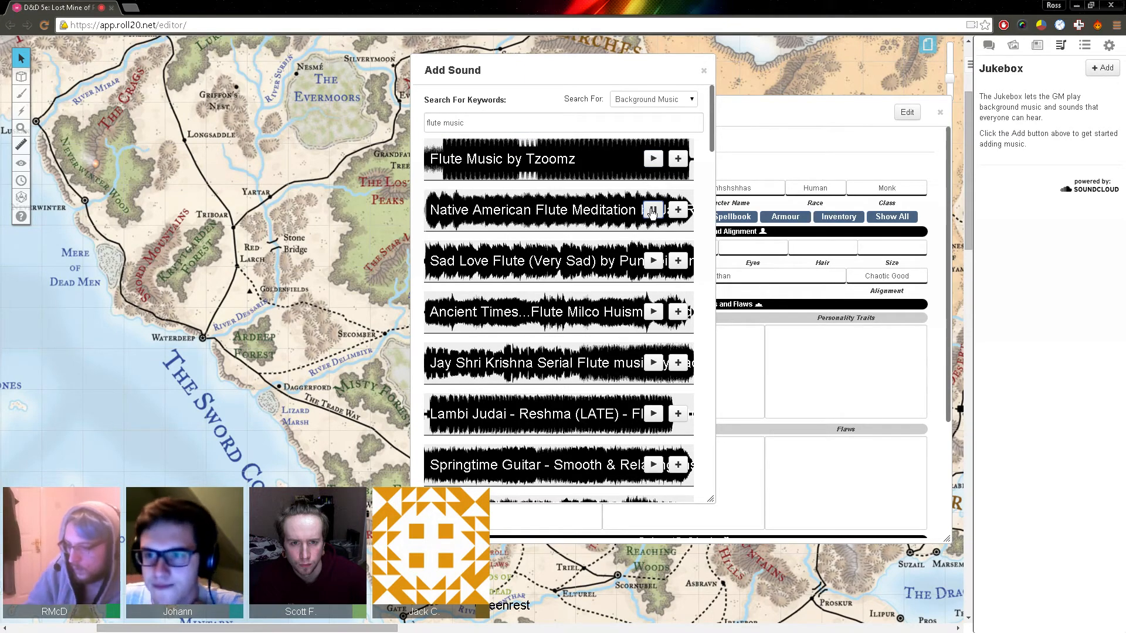
pyautogui.click(676, 210)
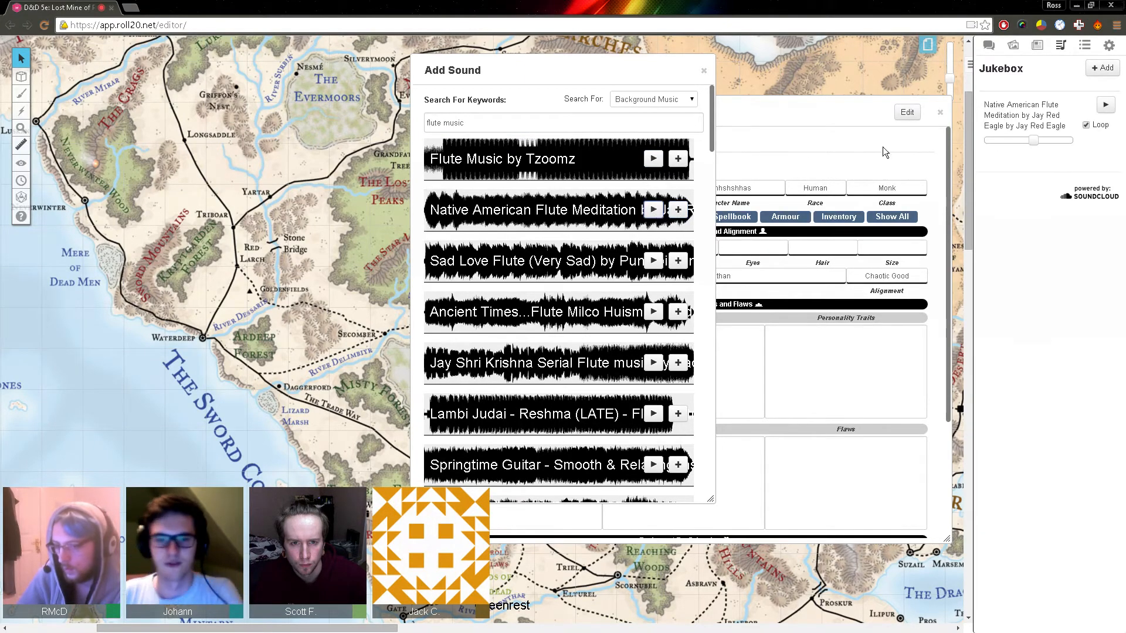
pyautogui.click(1105, 104)
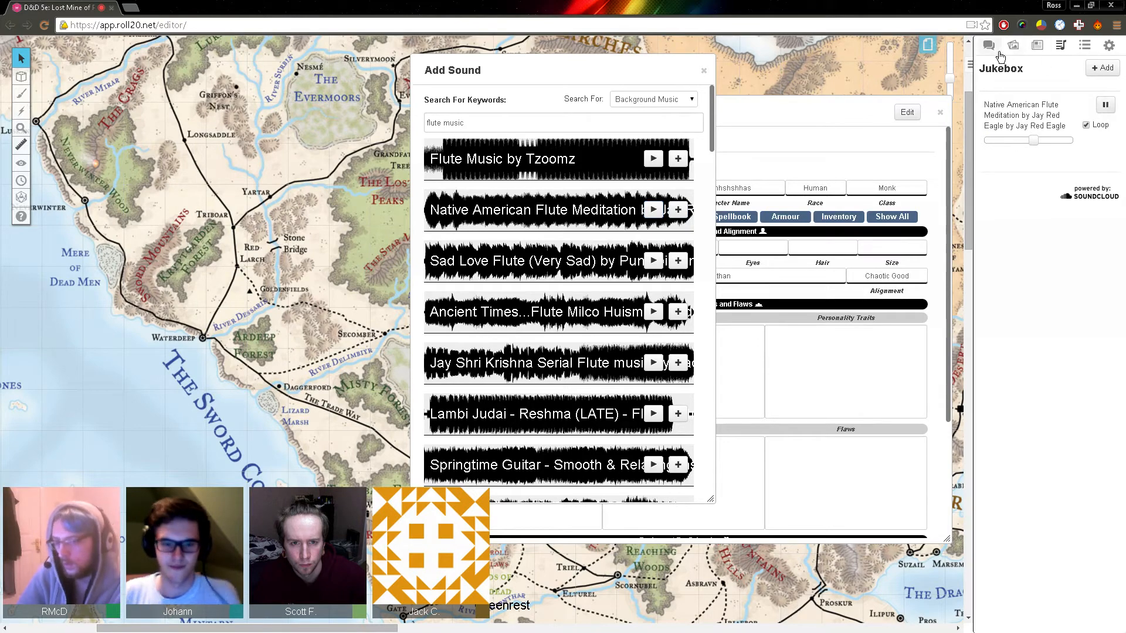
pyautogui.click(988, 46)
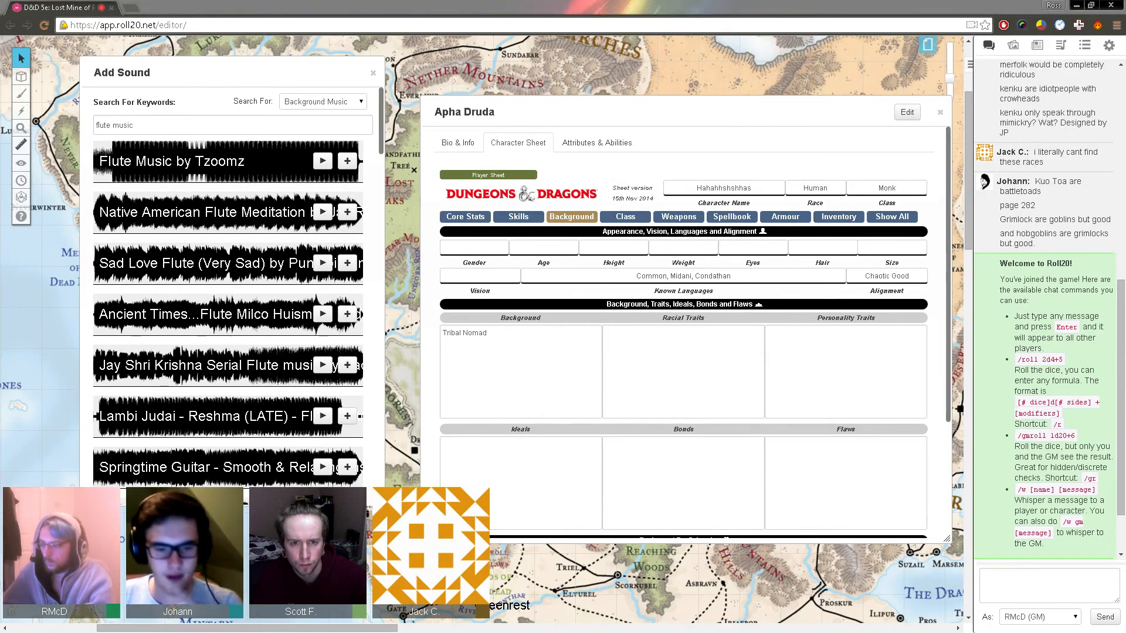
# Step: Enter 'Feature: Wanderer' in the monk's Personality Traits box
pyautogui.write('Feature: Wanderer')
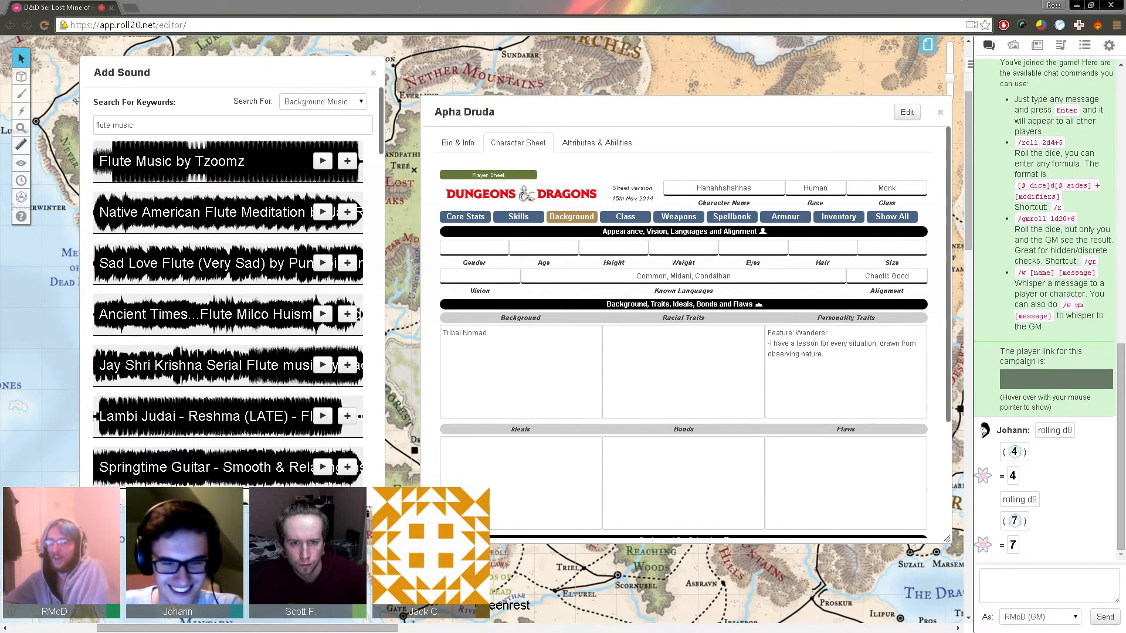
# Step: Add the wanderlust trait and the 'earn glory in battle for my clan' ideal
pyautogui.write("-I'm driven by a wanderlust that led me away from home.")
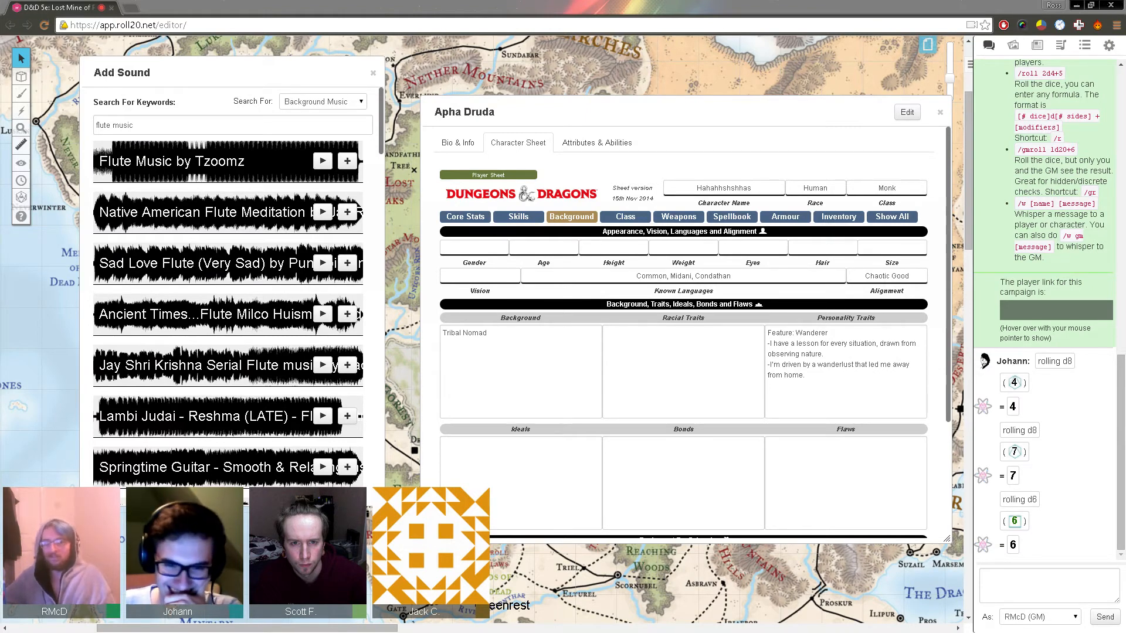
pyautogui.write('I must earn glory in battle, for myself and my clan.')
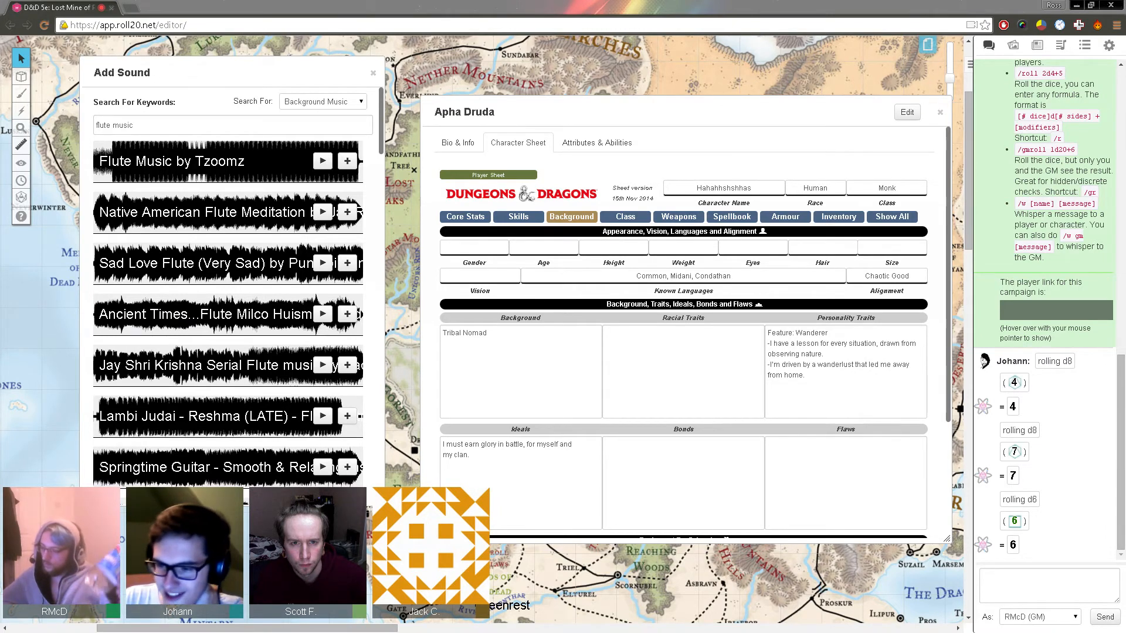
# Step: Enter the 'family, clan, or tribe is most important' bond and view the inventory
pyautogui.scroll(-3)
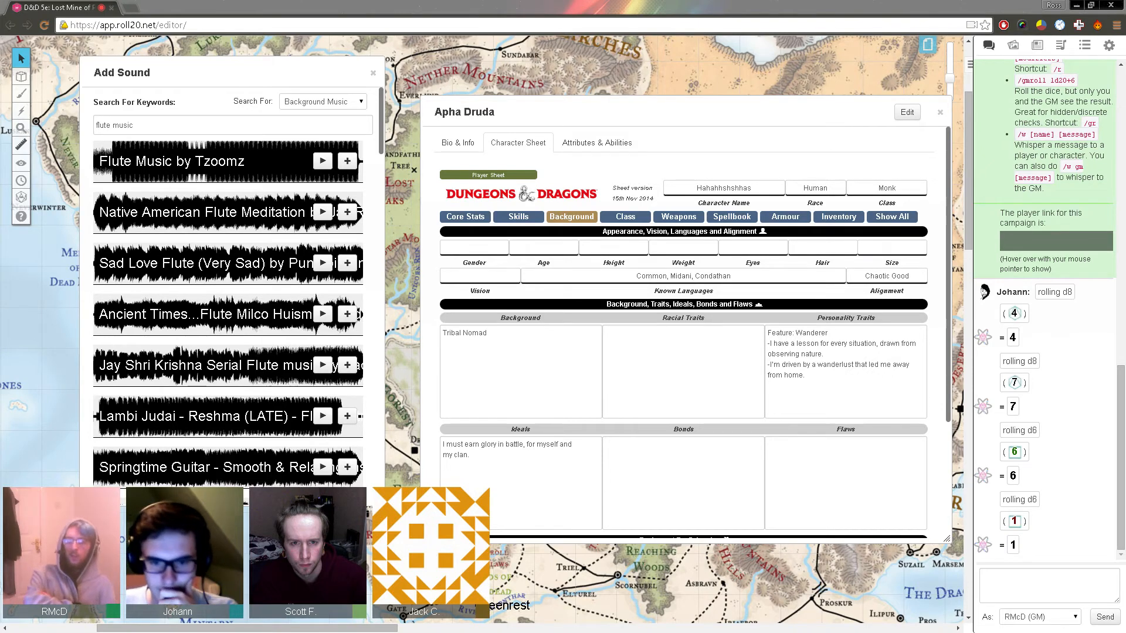
pyautogui.write('My family, clan, or tribe is the most important thing in my life, even when they are far from me.')
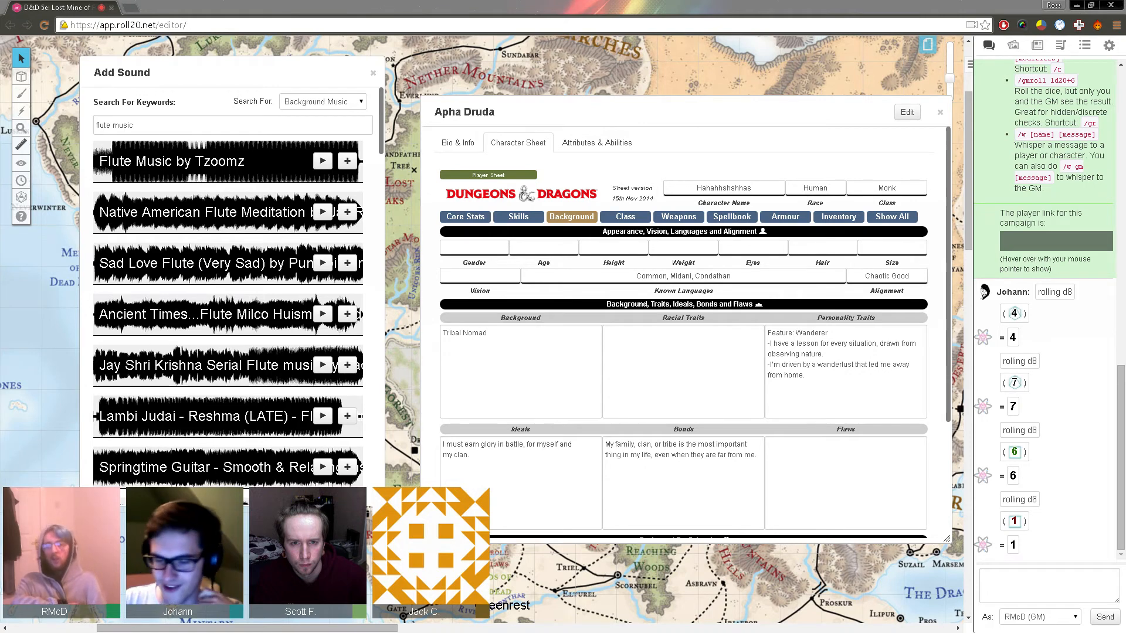
pyautogui.scroll(-3)
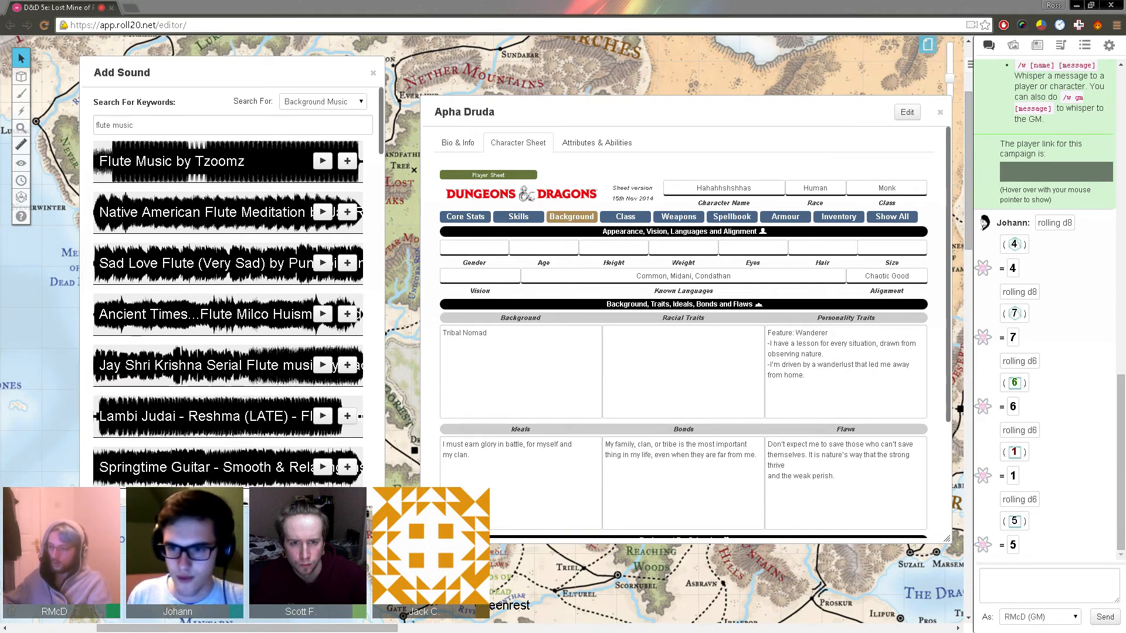
pyautogui.click(837, 217)
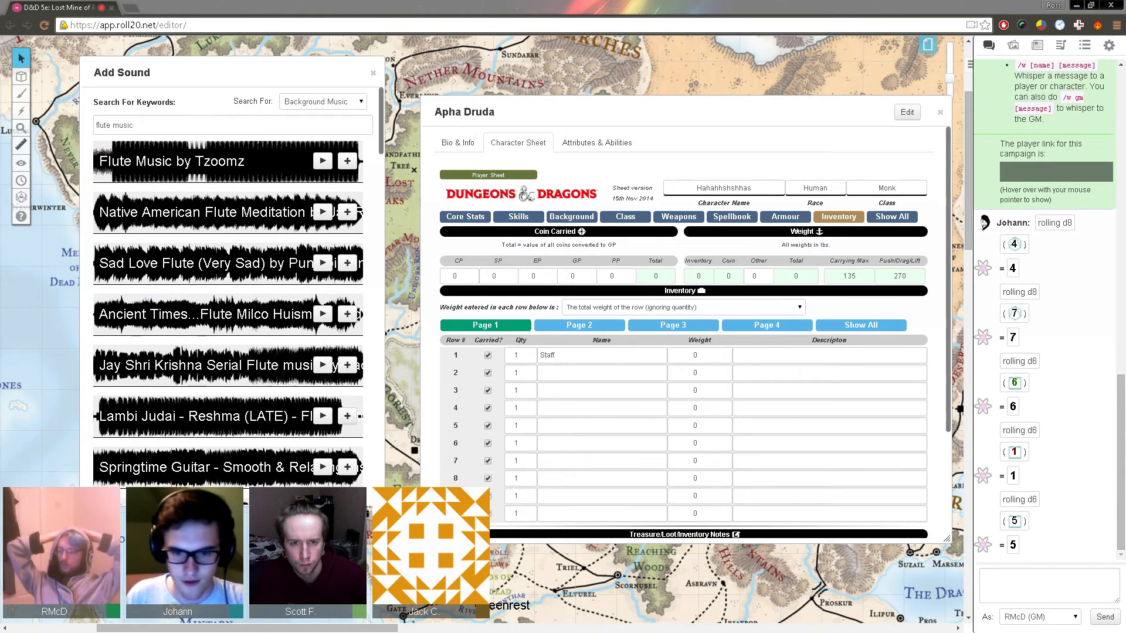
# Step: Add hunting trap, trophy, travellers clothes and pouch to inventory; preview the Ancient Times track
pyautogui.write('Hunting trap')
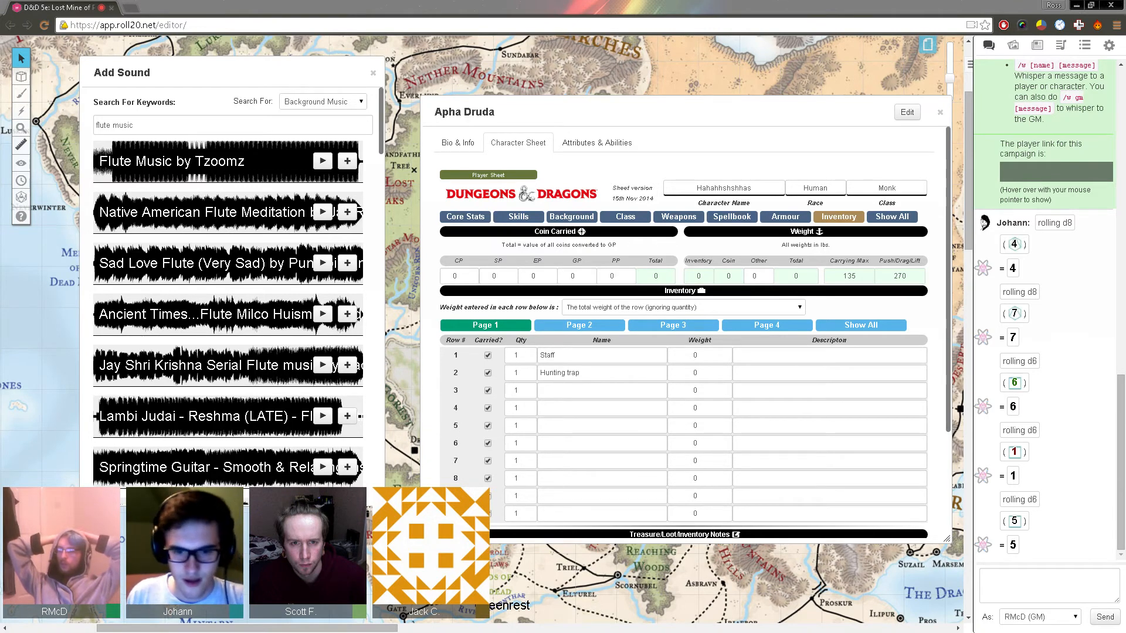
pyautogui.write('trophy')
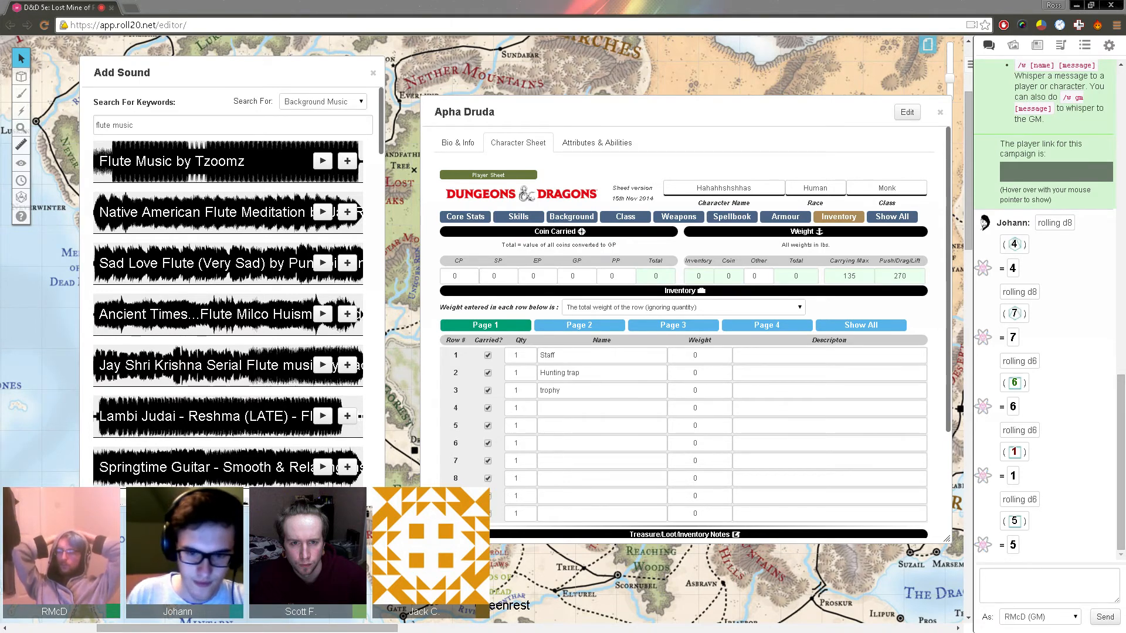
pyautogui.write('travellers clothes')
pyautogui.write('10')
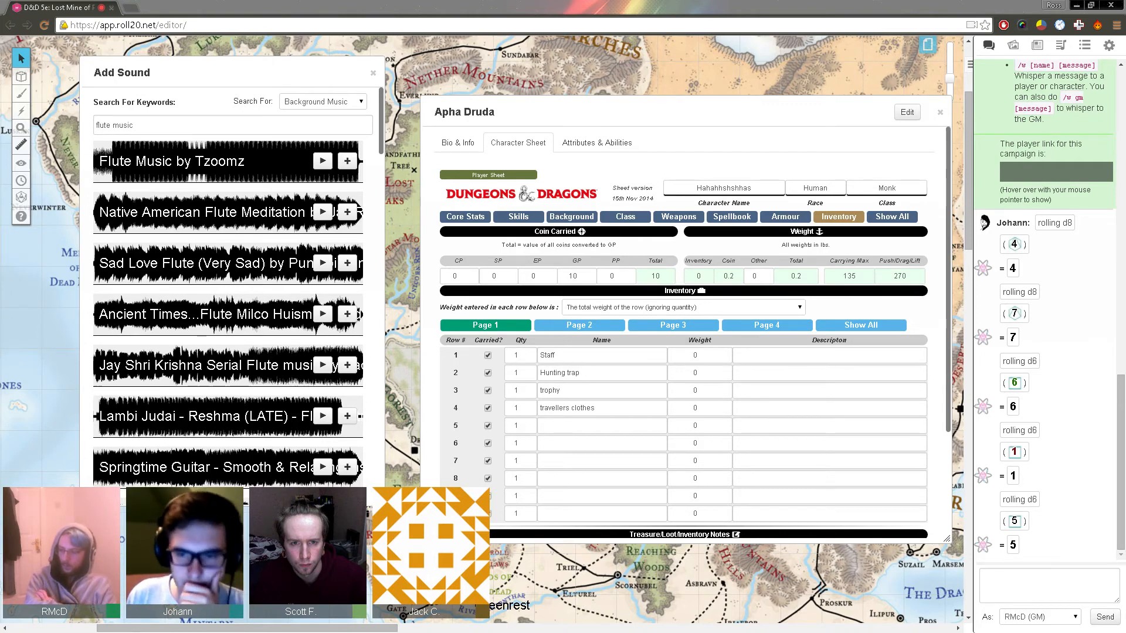
pyautogui.write('pouch')
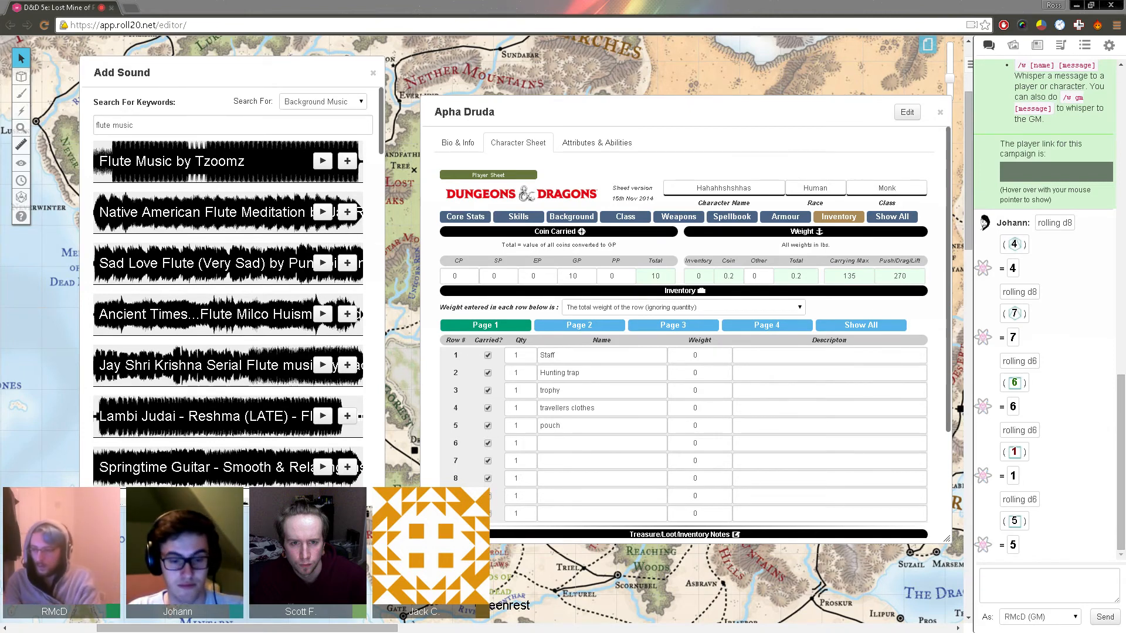
pyautogui.click(322, 314)
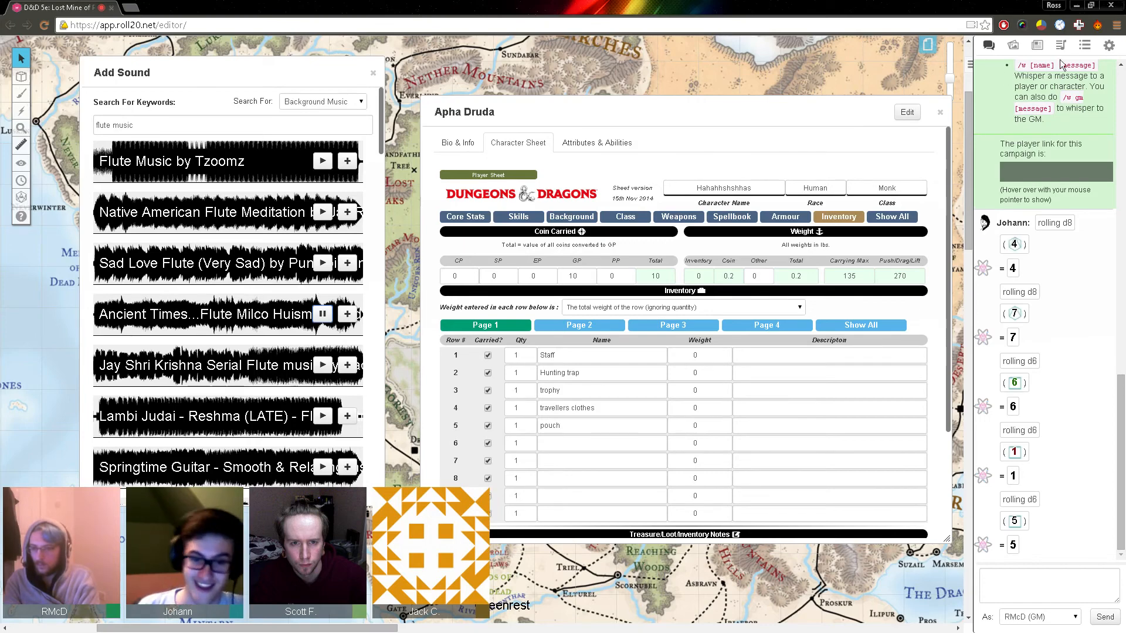
pyautogui.click(1060, 45)
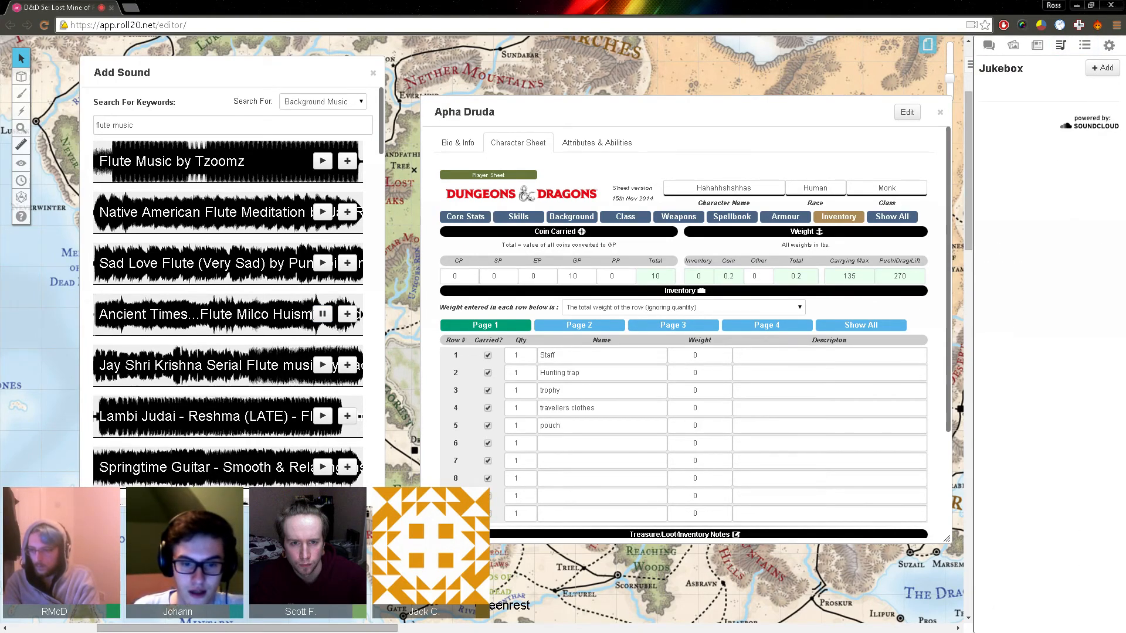
# Step: Stop the flute preview and add shortbow, explorers pack and 10 darts to inventory rows 6–8
pyautogui.click(322, 365)
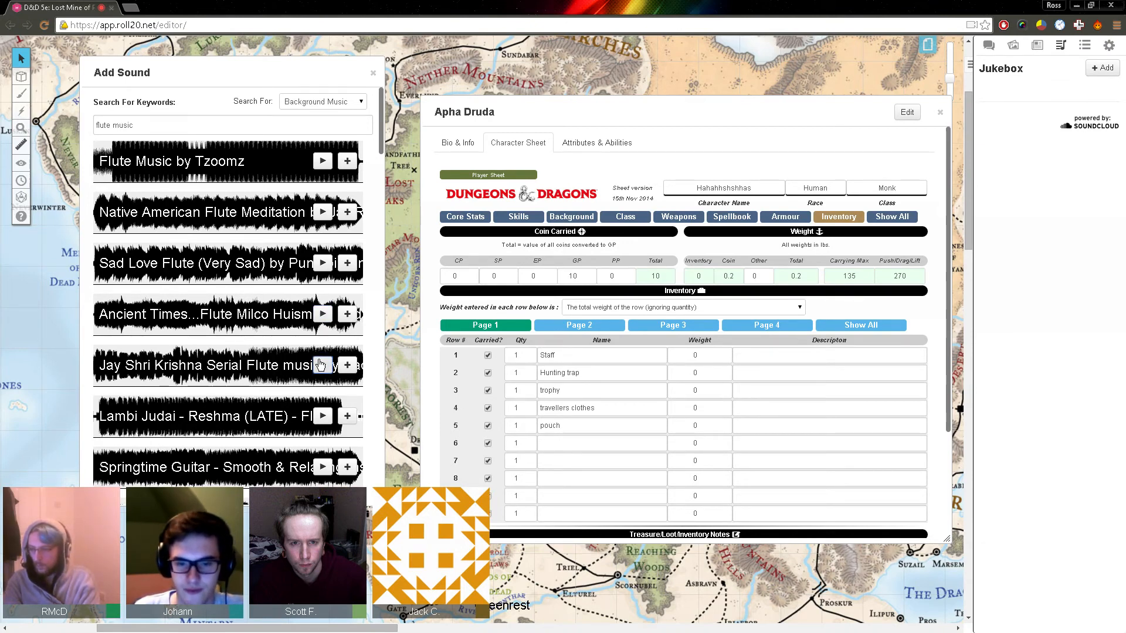
pyautogui.scroll(-3)
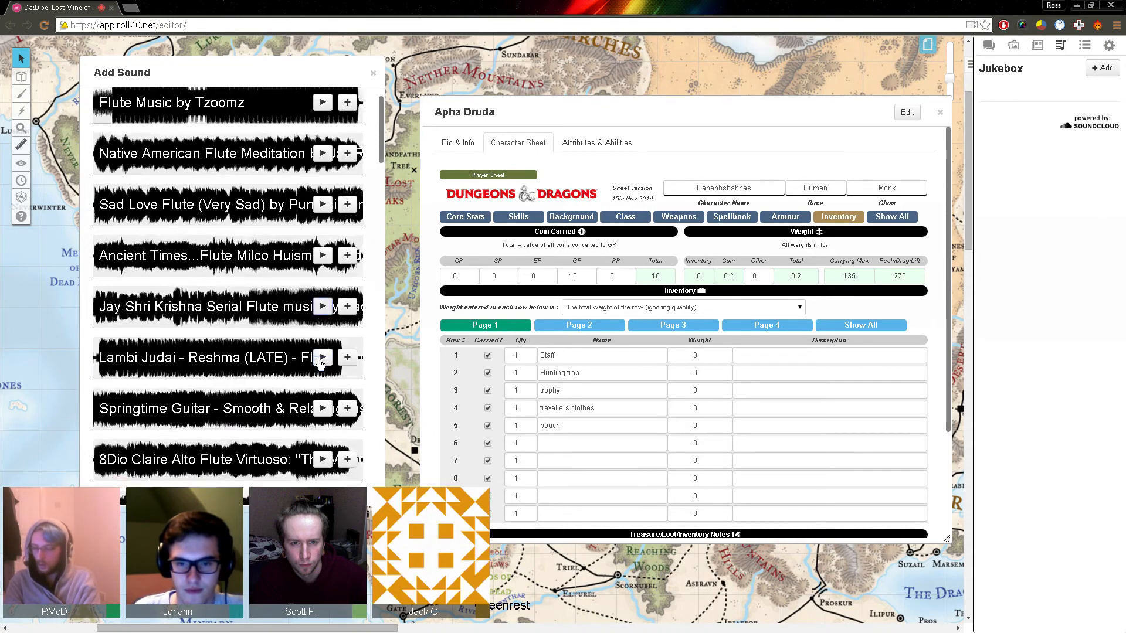
pyautogui.scroll(-3)
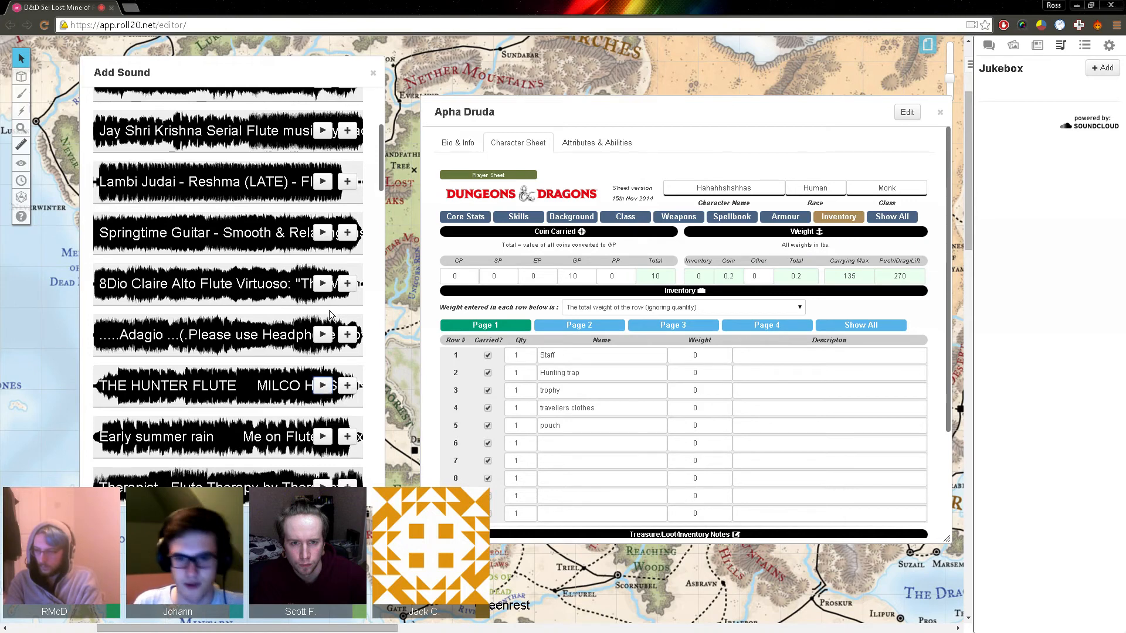
pyautogui.write('shortbow')
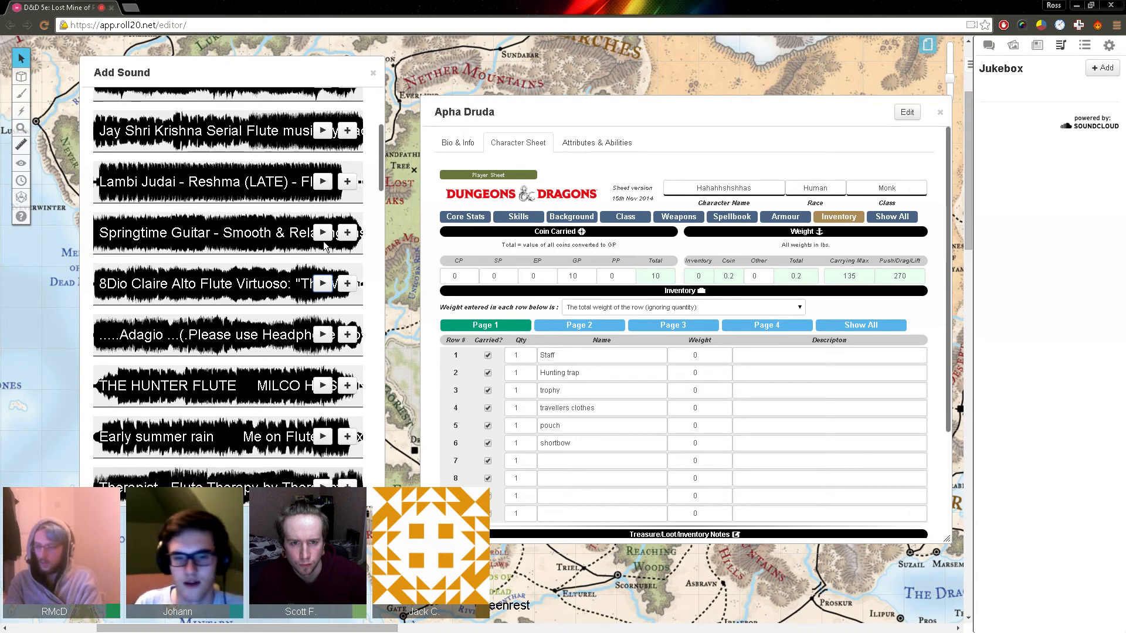
pyautogui.write('explorers pack')
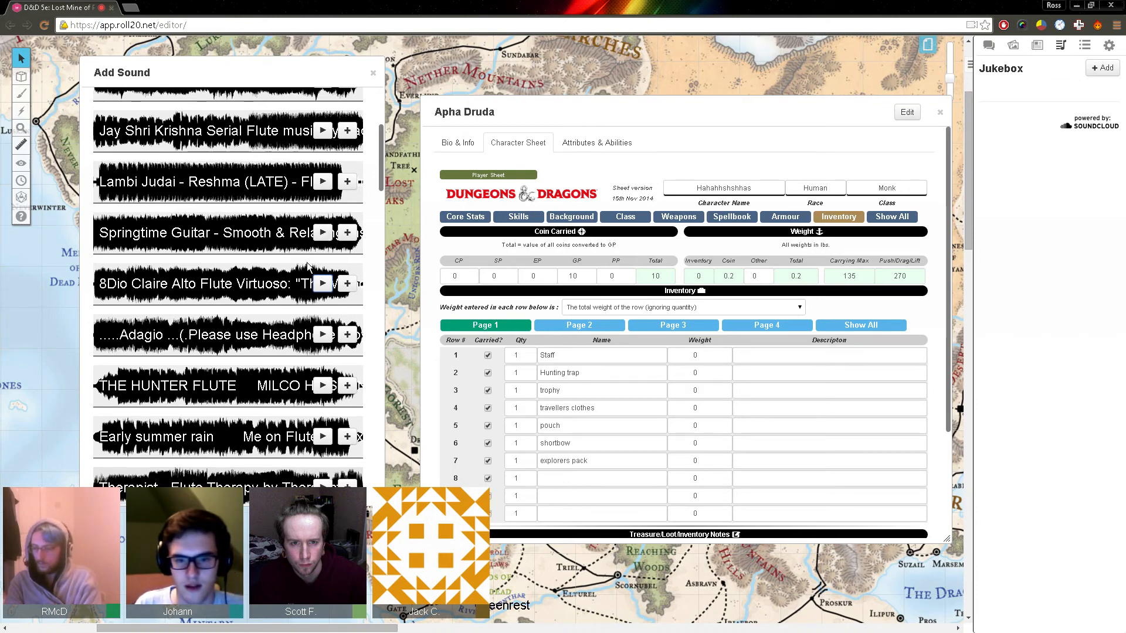
pyautogui.moveTo(149, 323)
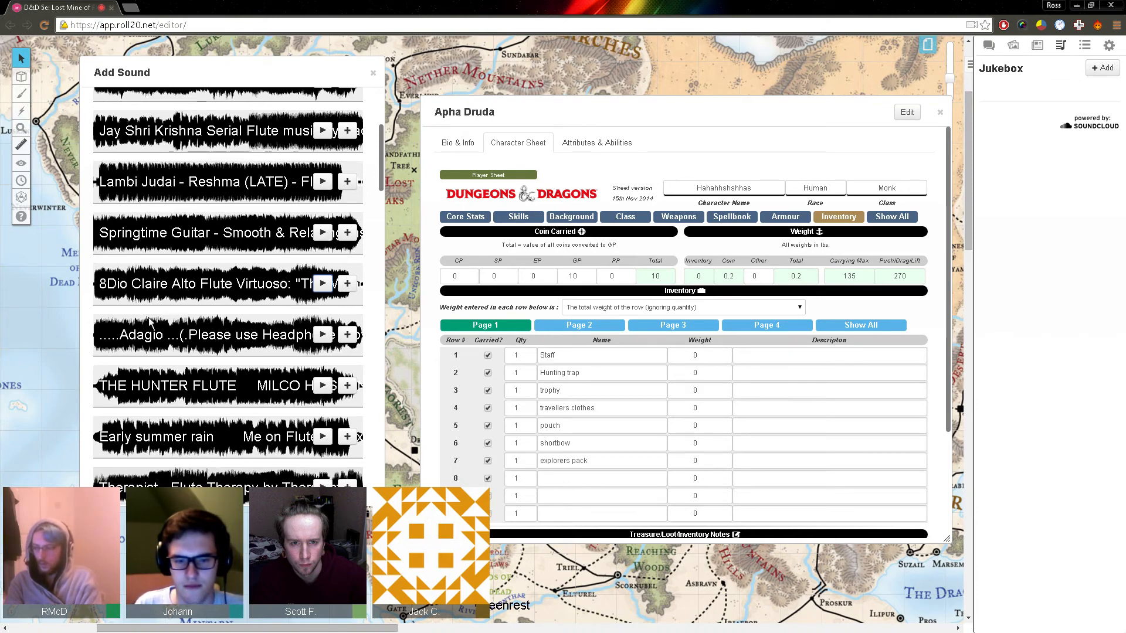
pyautogui.scroll(-3)
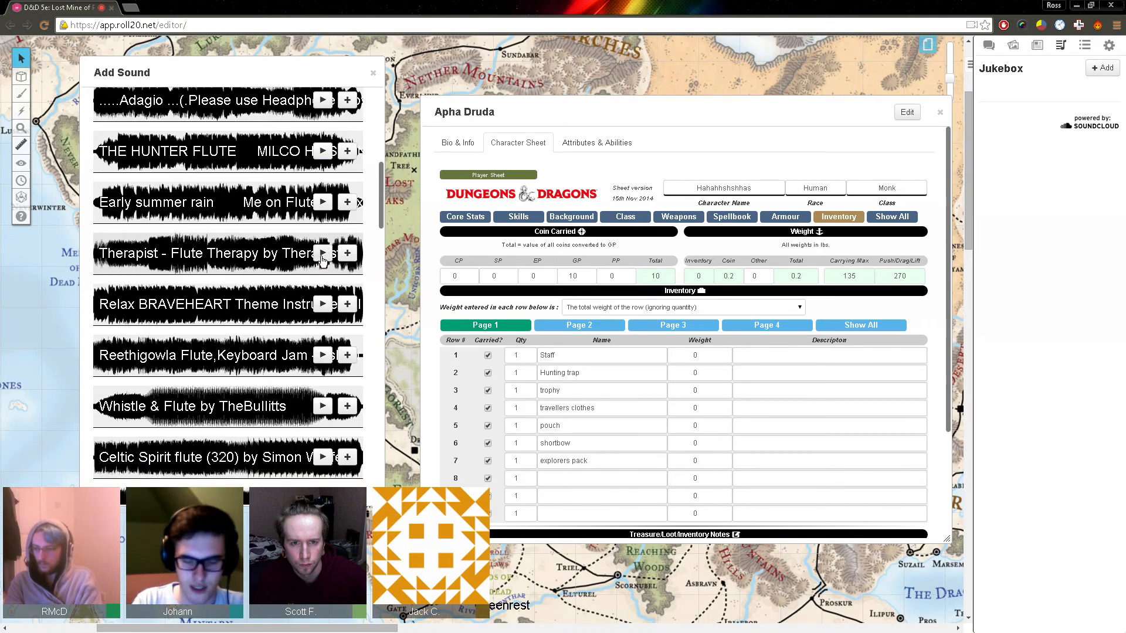
pyautogui.moveTo(217, 395)
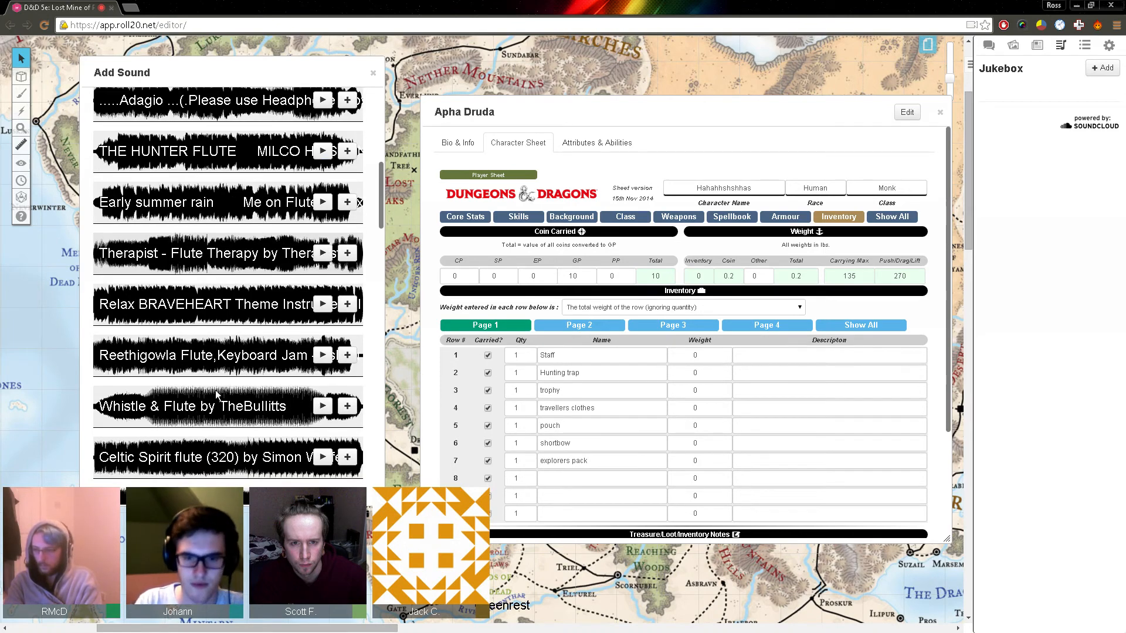
pyautogui.write('10 darts')
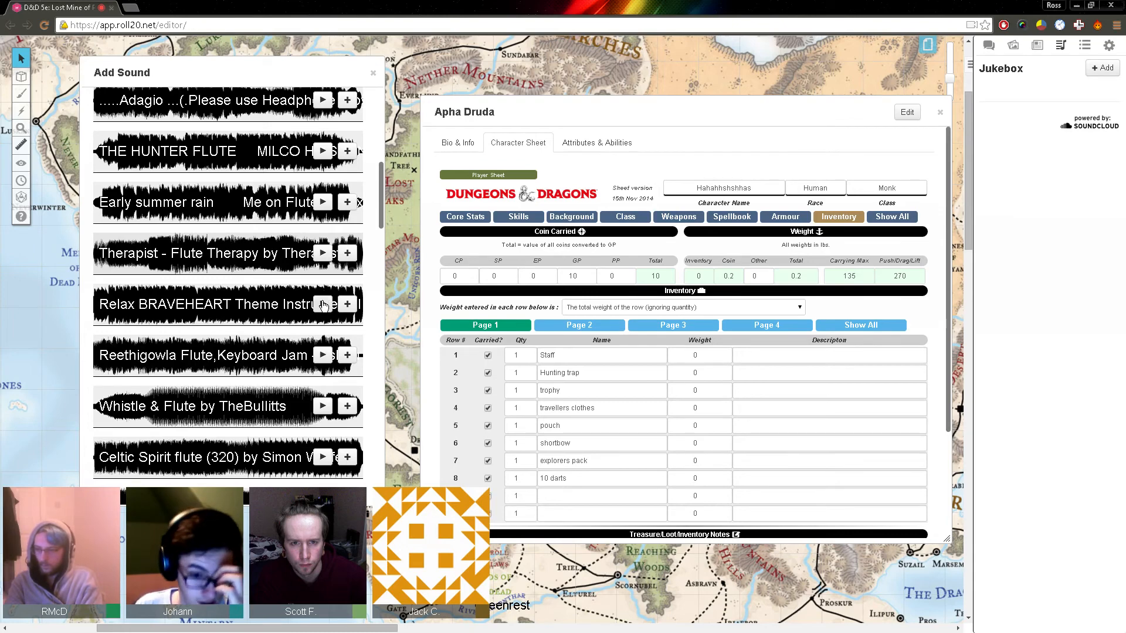
# Step: Add the Celtic Spirit flute track to the jukebox, play it and lower its volume
pyautogui.click(322, 456)
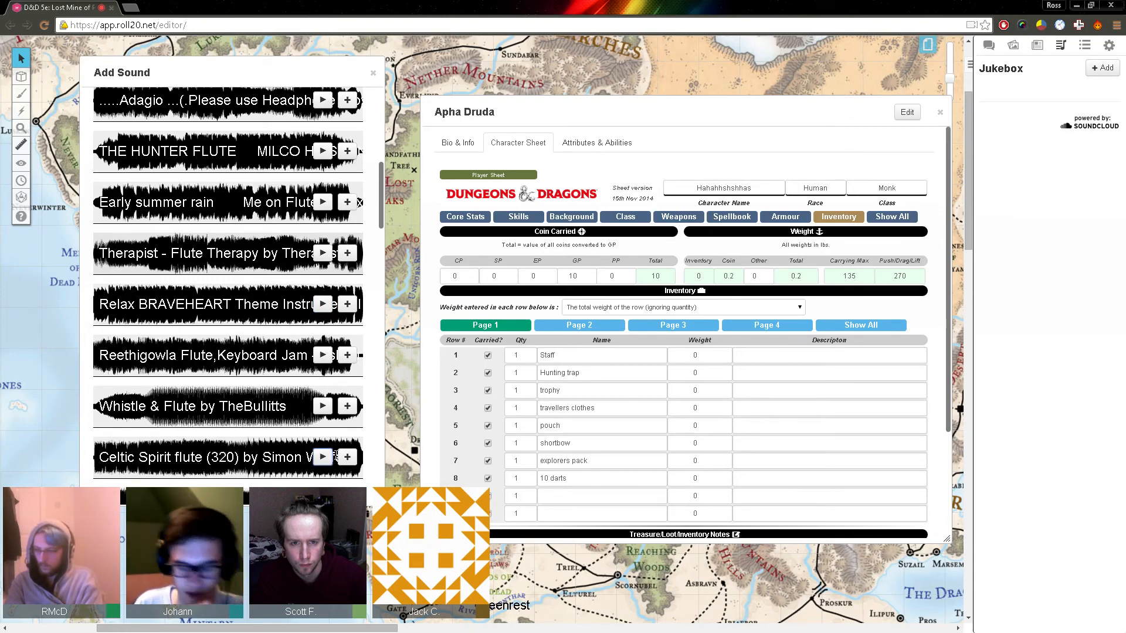
pyautogui.click(346, 457)
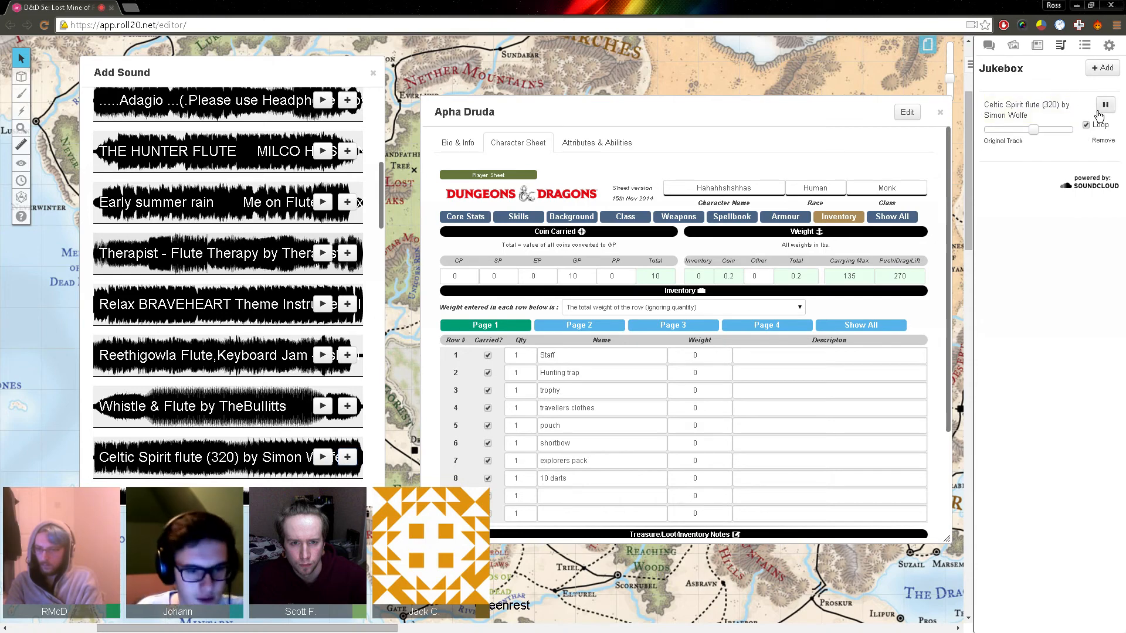
pyautogui.click(1107, 105)
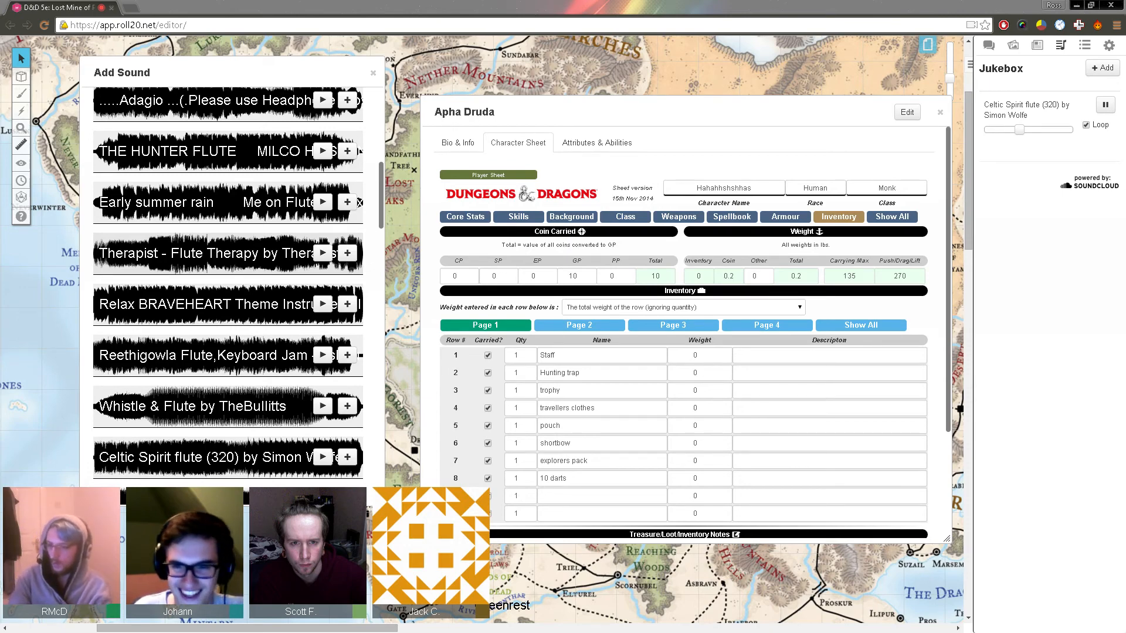
pyautogui.click(570, 217)
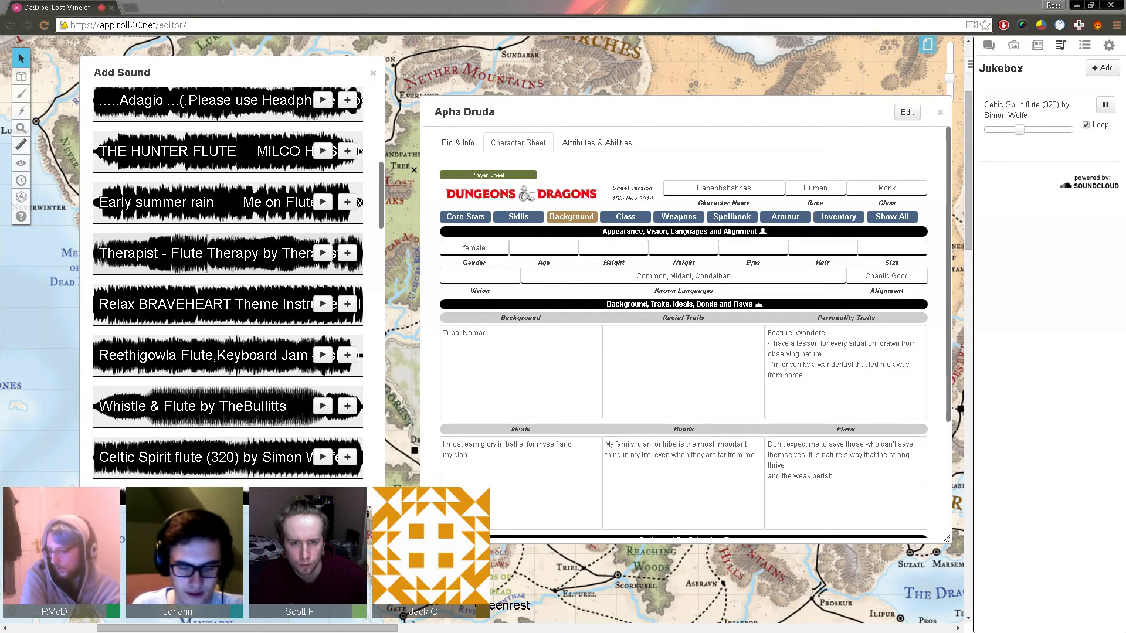
# Step: Enter 26 in the monk's Age field, then return to the Core Stats page
pyautogui.write('26')
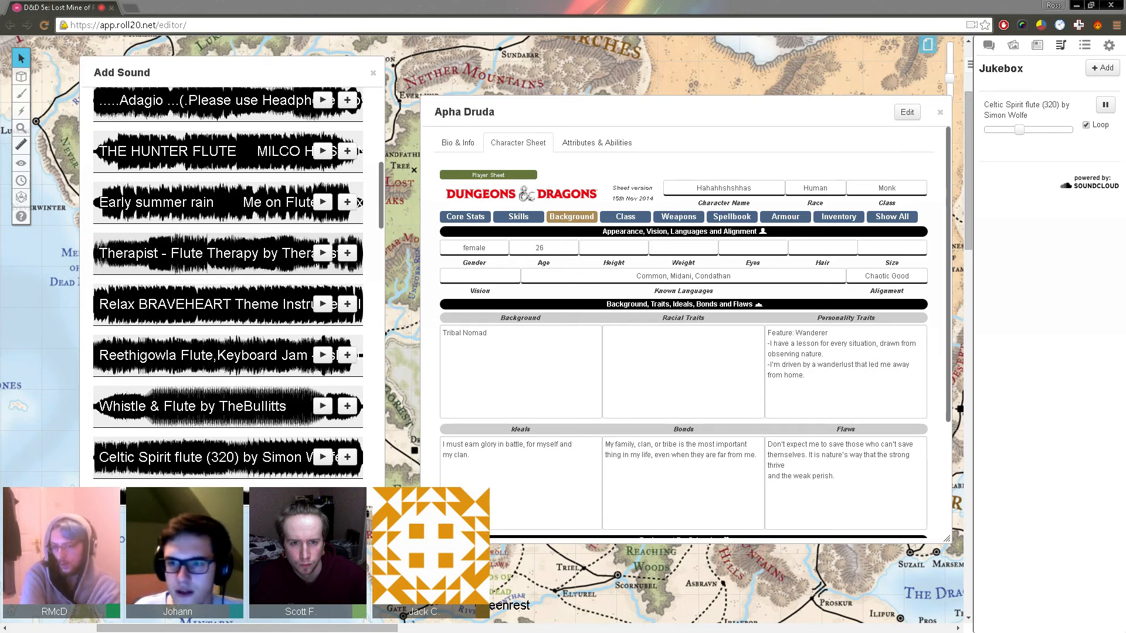
pyautogui.click(464, 216)
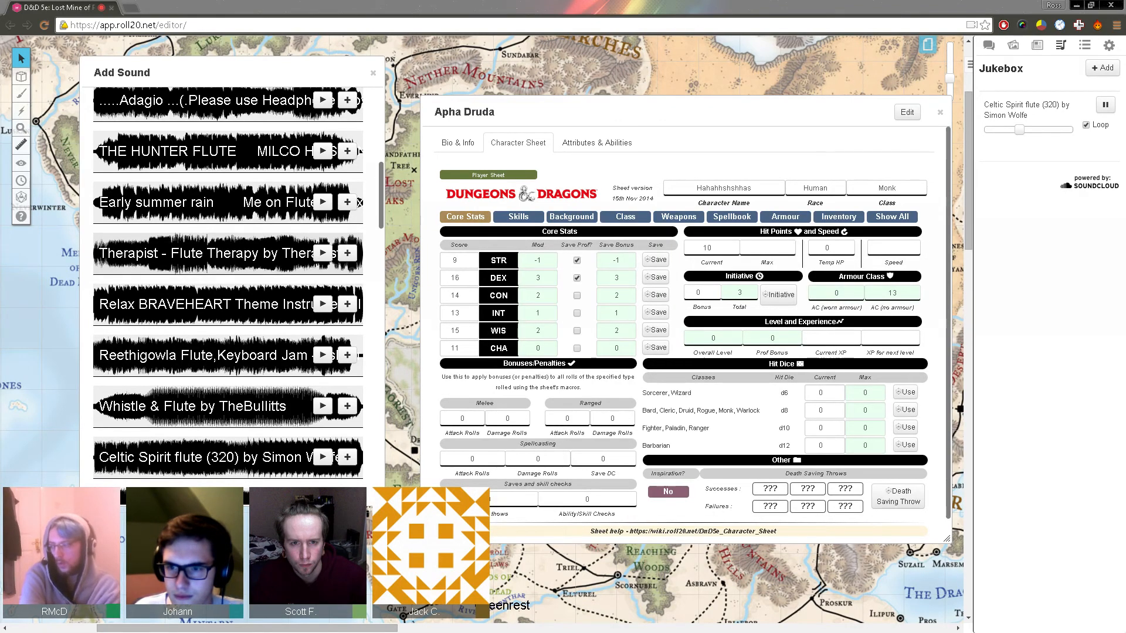
# Step: Apply the monk's unarmoured defence bonus so armour class reads 15, then go back to Background
pyautogui.click(783, 217)
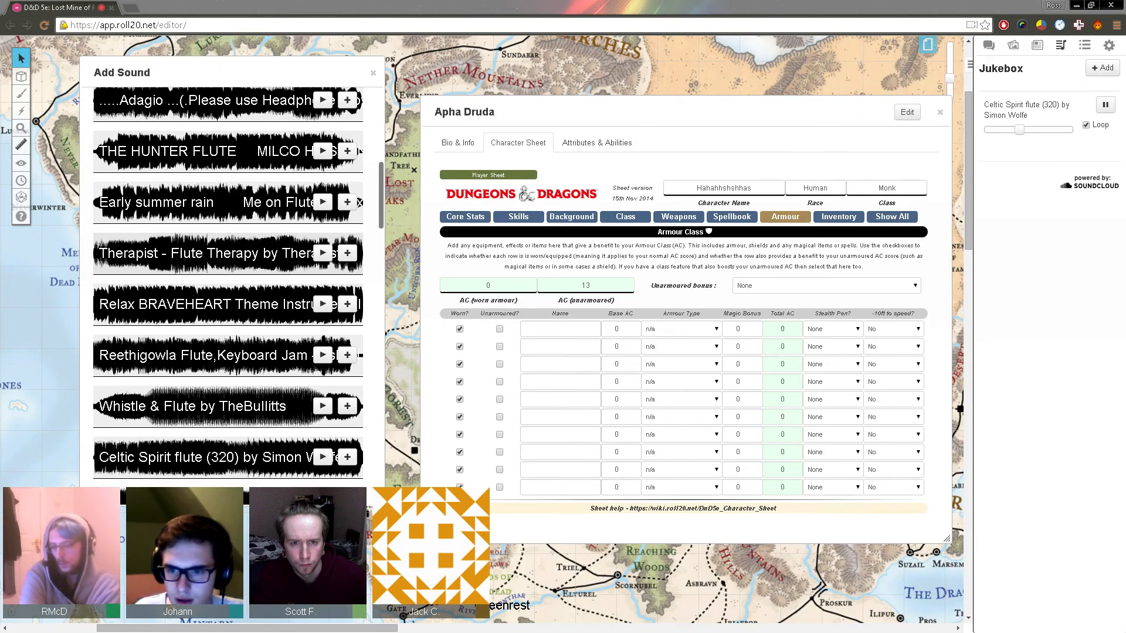
pyautogui.click(464, 217)
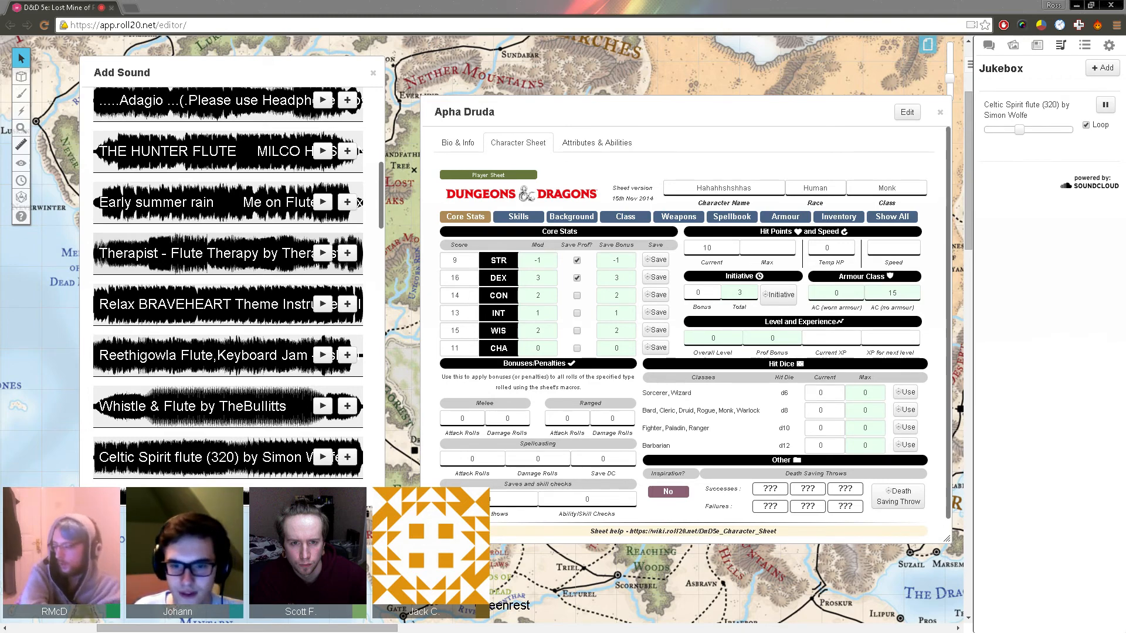
pyautogui.click(570, 217)
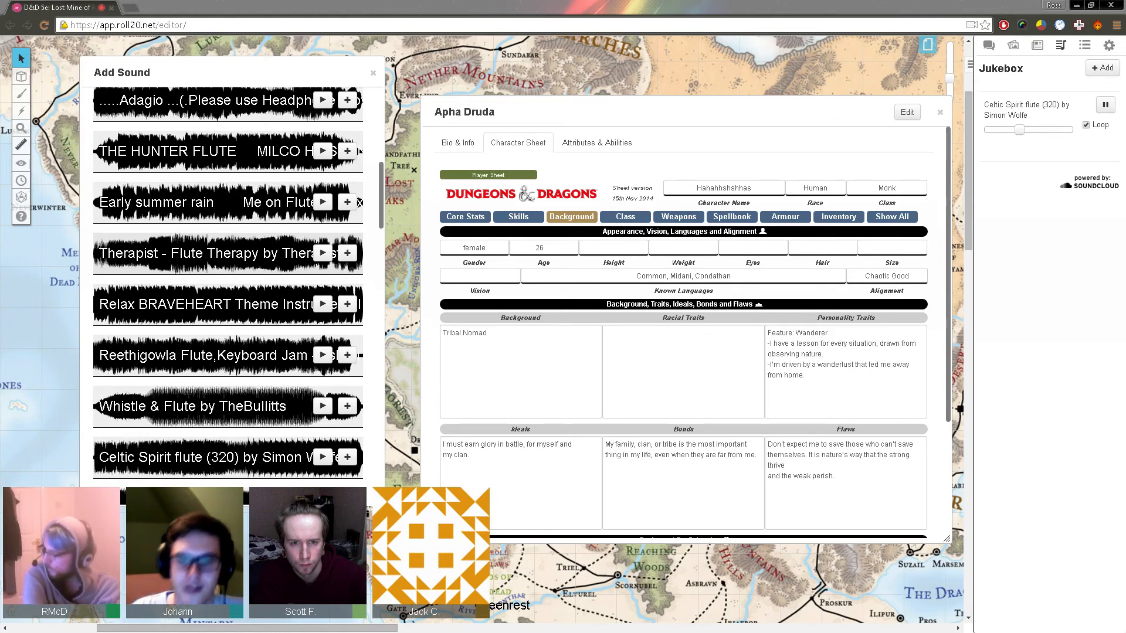
# Step: Open the Character Creation handout, scroll to its languages list, and select a language name
pyautogui.click(1036, 45)
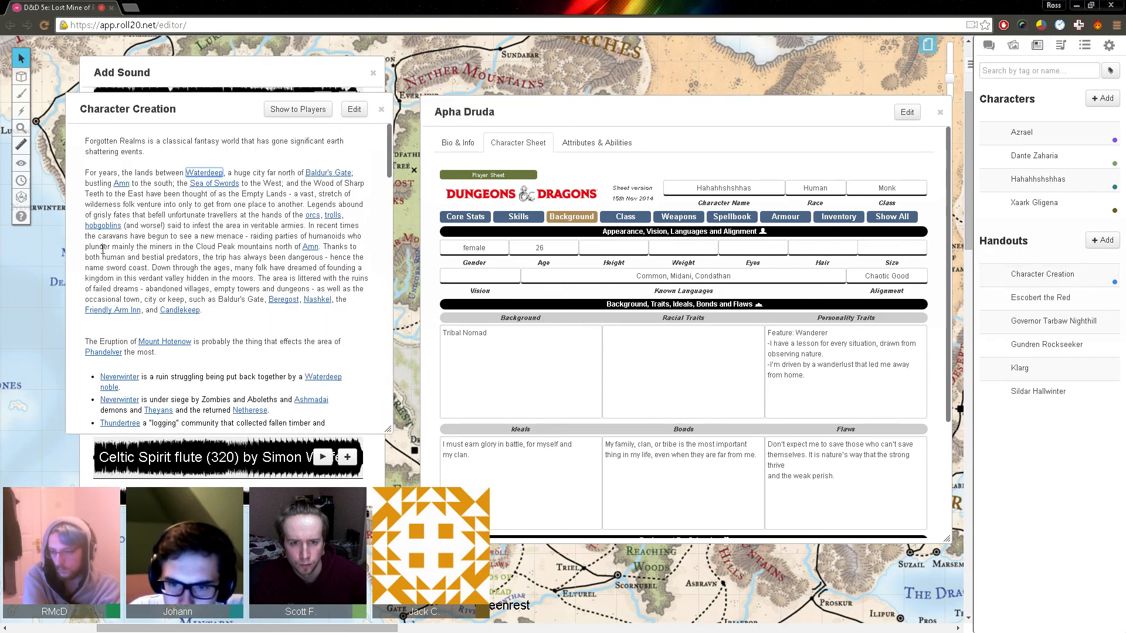
pyautogui.scroll(-3)
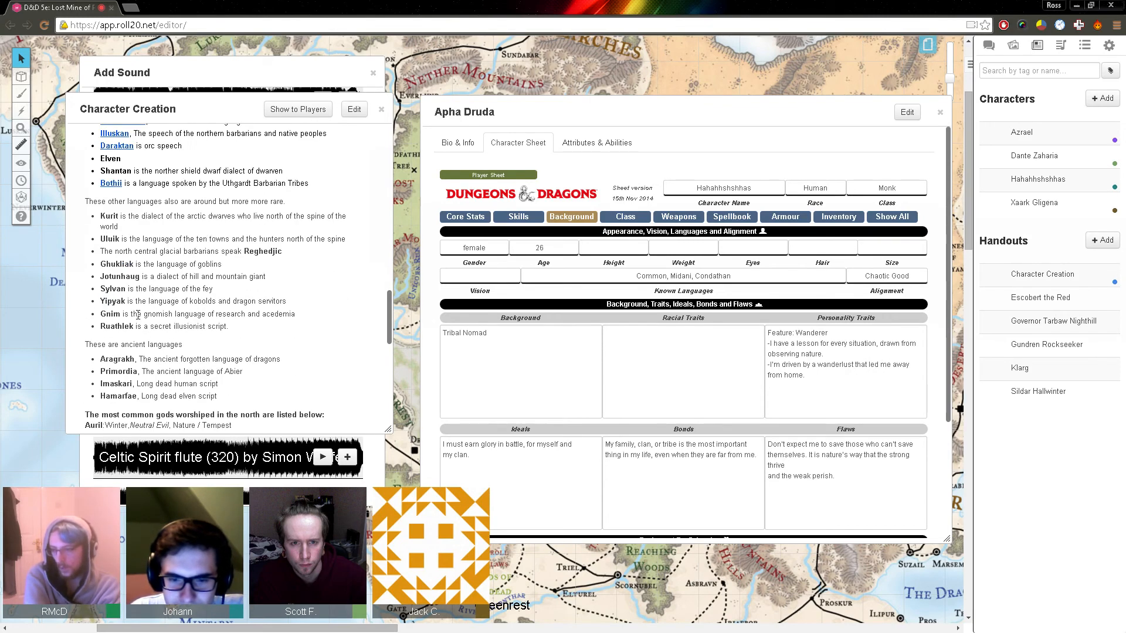
pyautogui.doubleClick(116, 326)
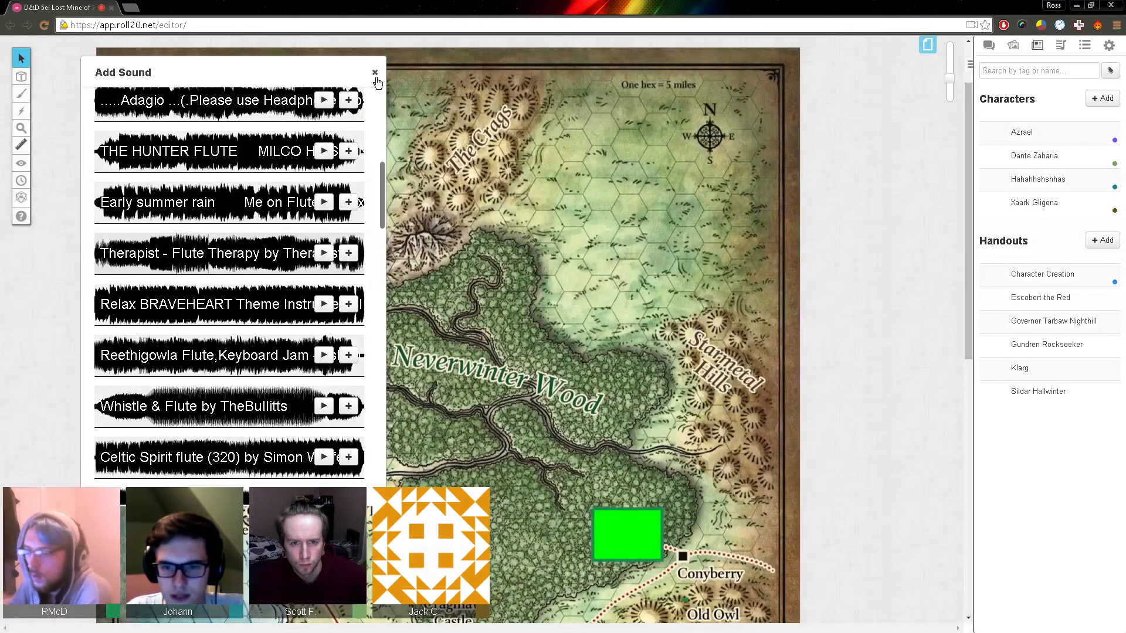
# Step: Close the Add Sound library window
pyautogui.click(374, 73)
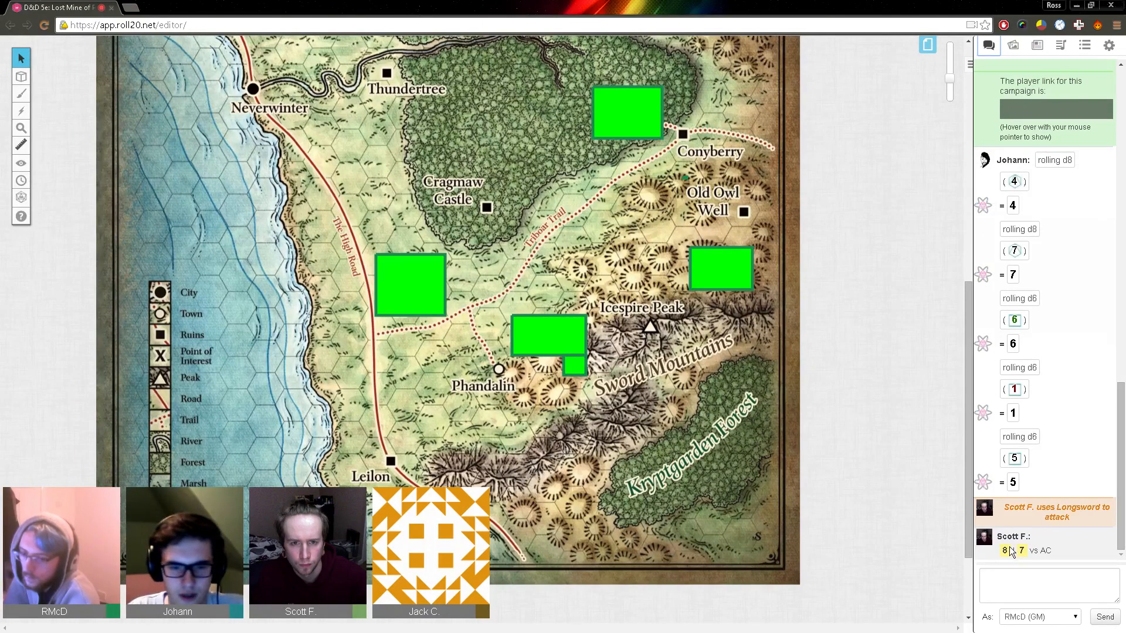
pyautogui.moveTo(1004, 550)
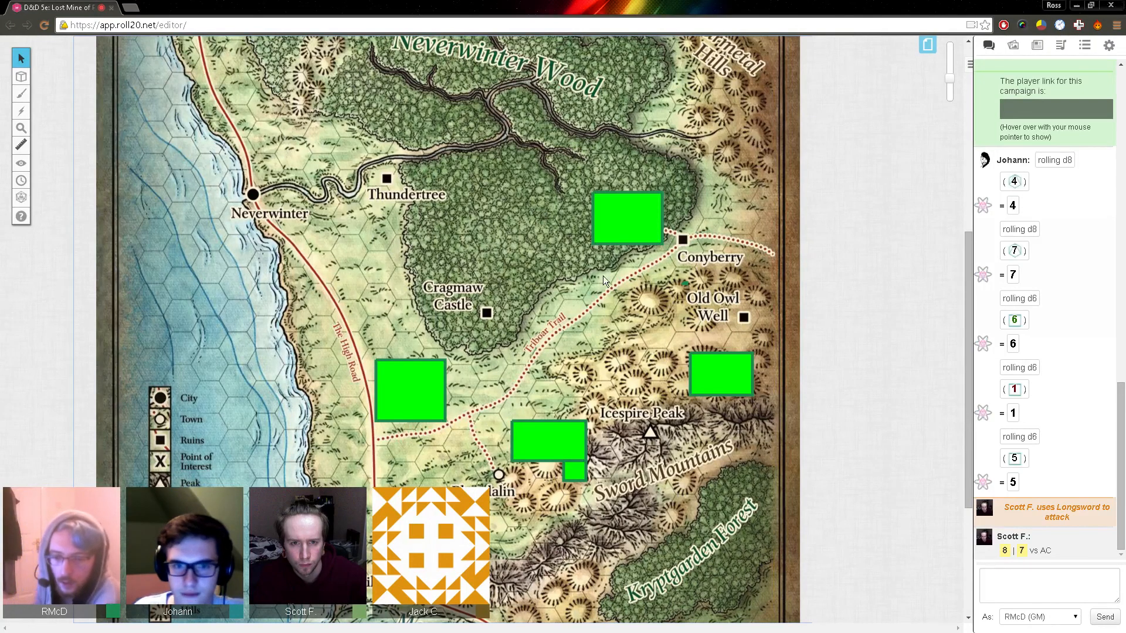
pyautogui.moveTo(588, 306)
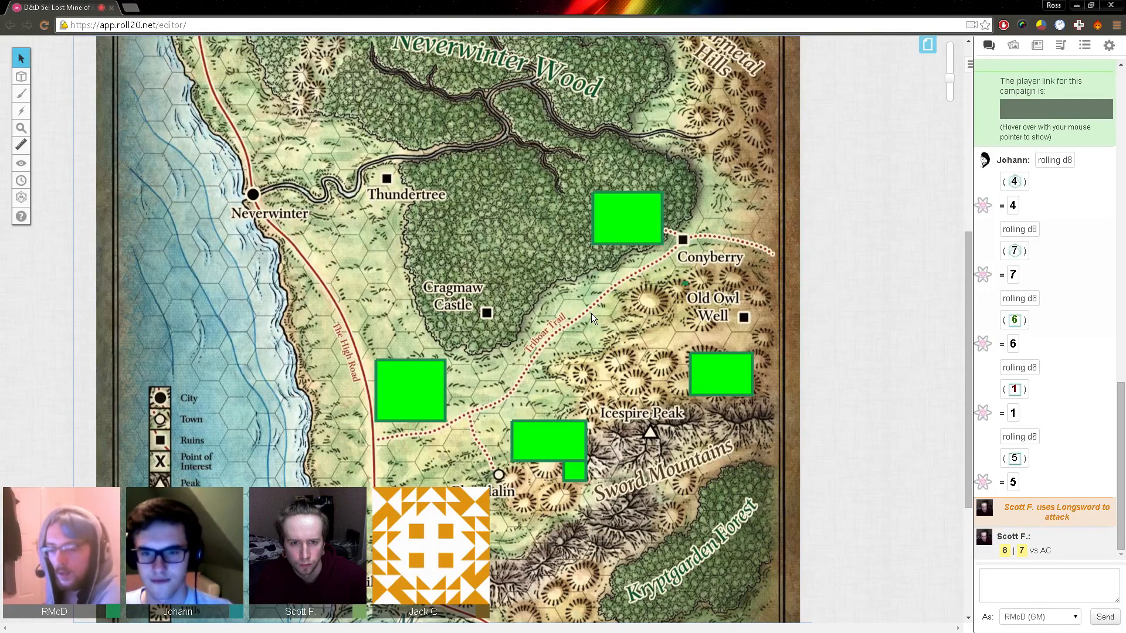
pyautogui.moveTo(420, 100)
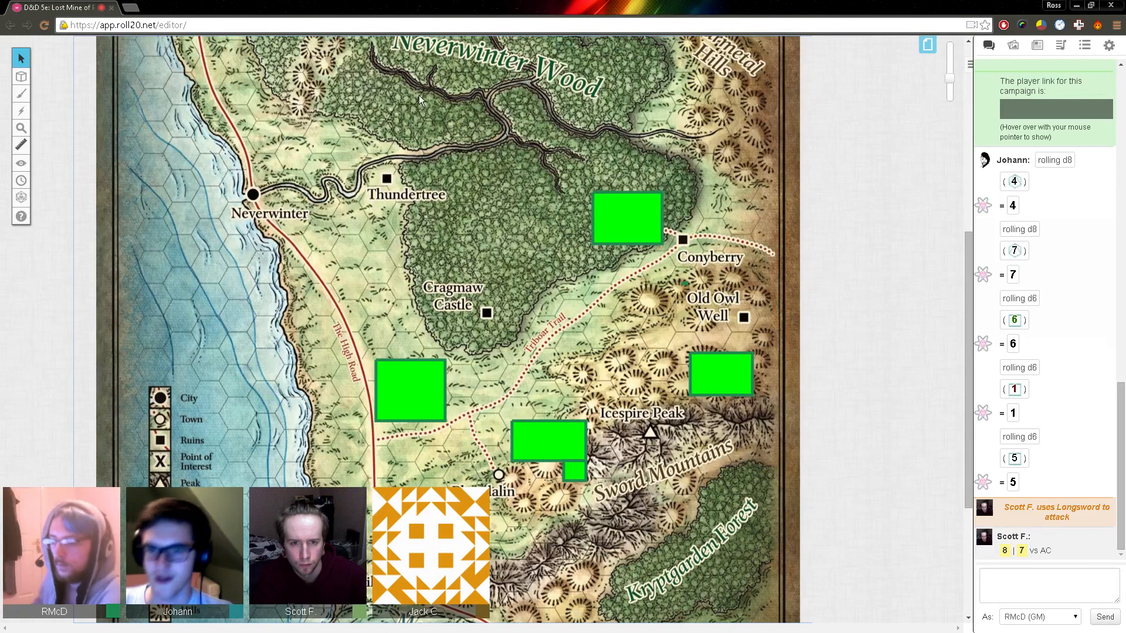